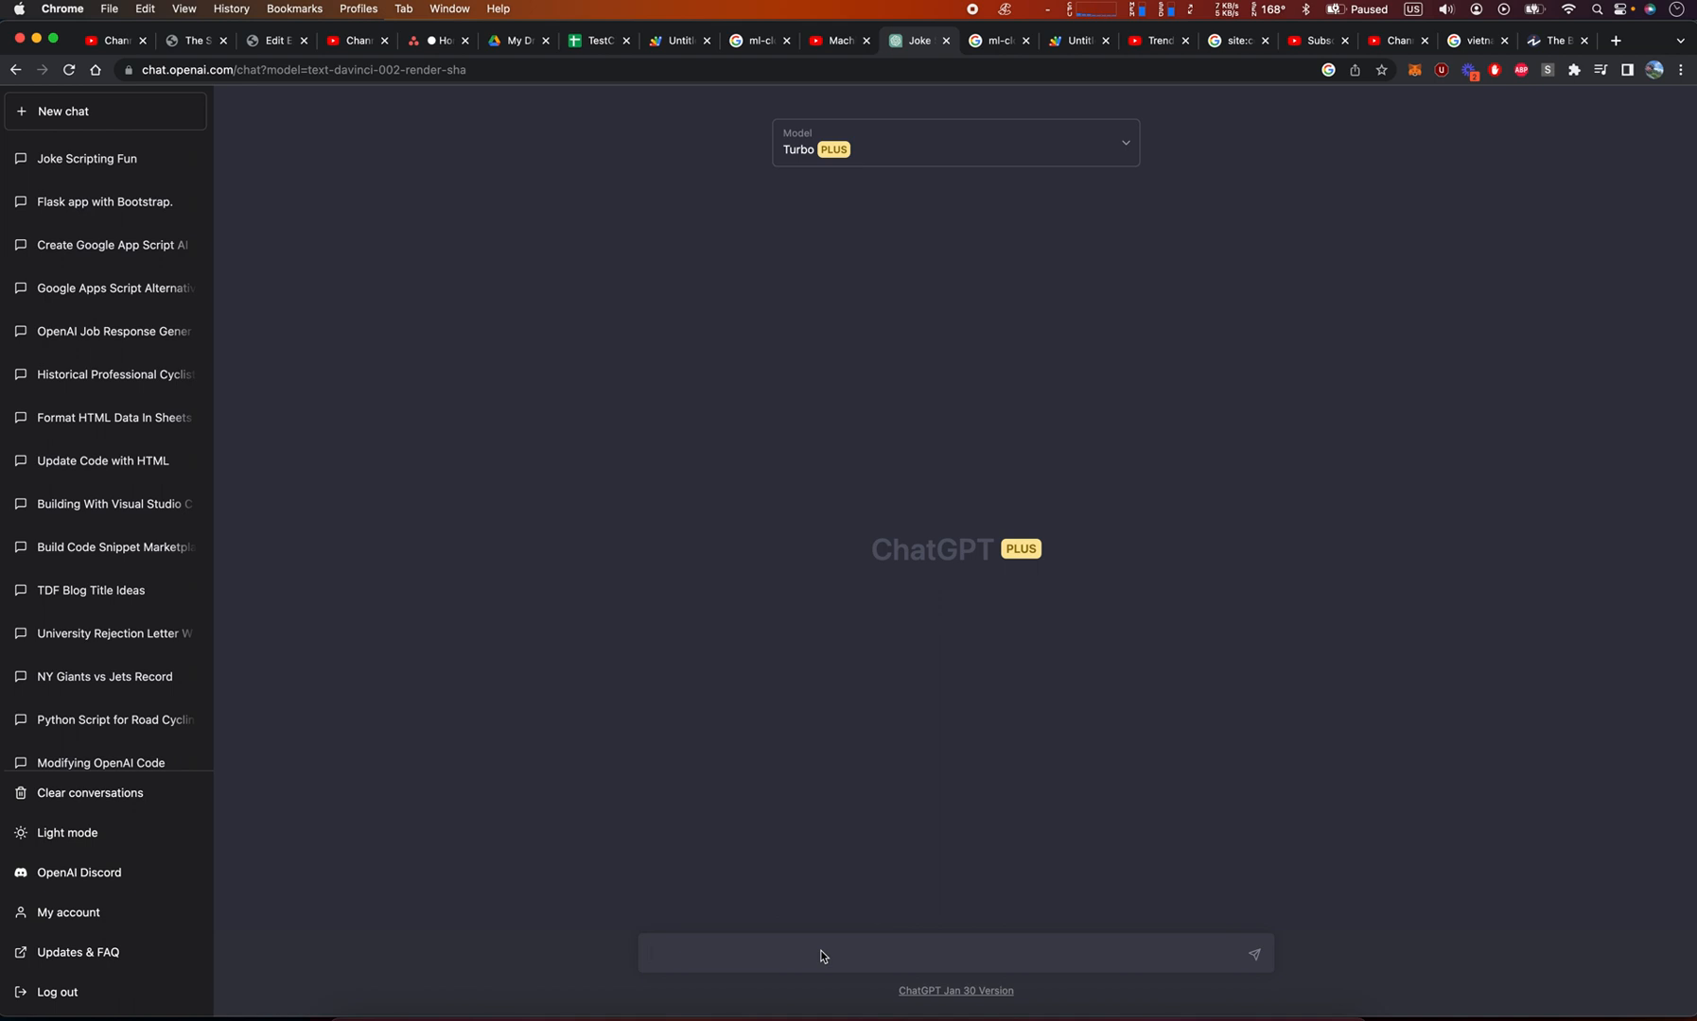
- Ask ChatGPT to write a 2500-word blog post about nutrition
{"action": "left_click", "coordinate": [823, 954]}
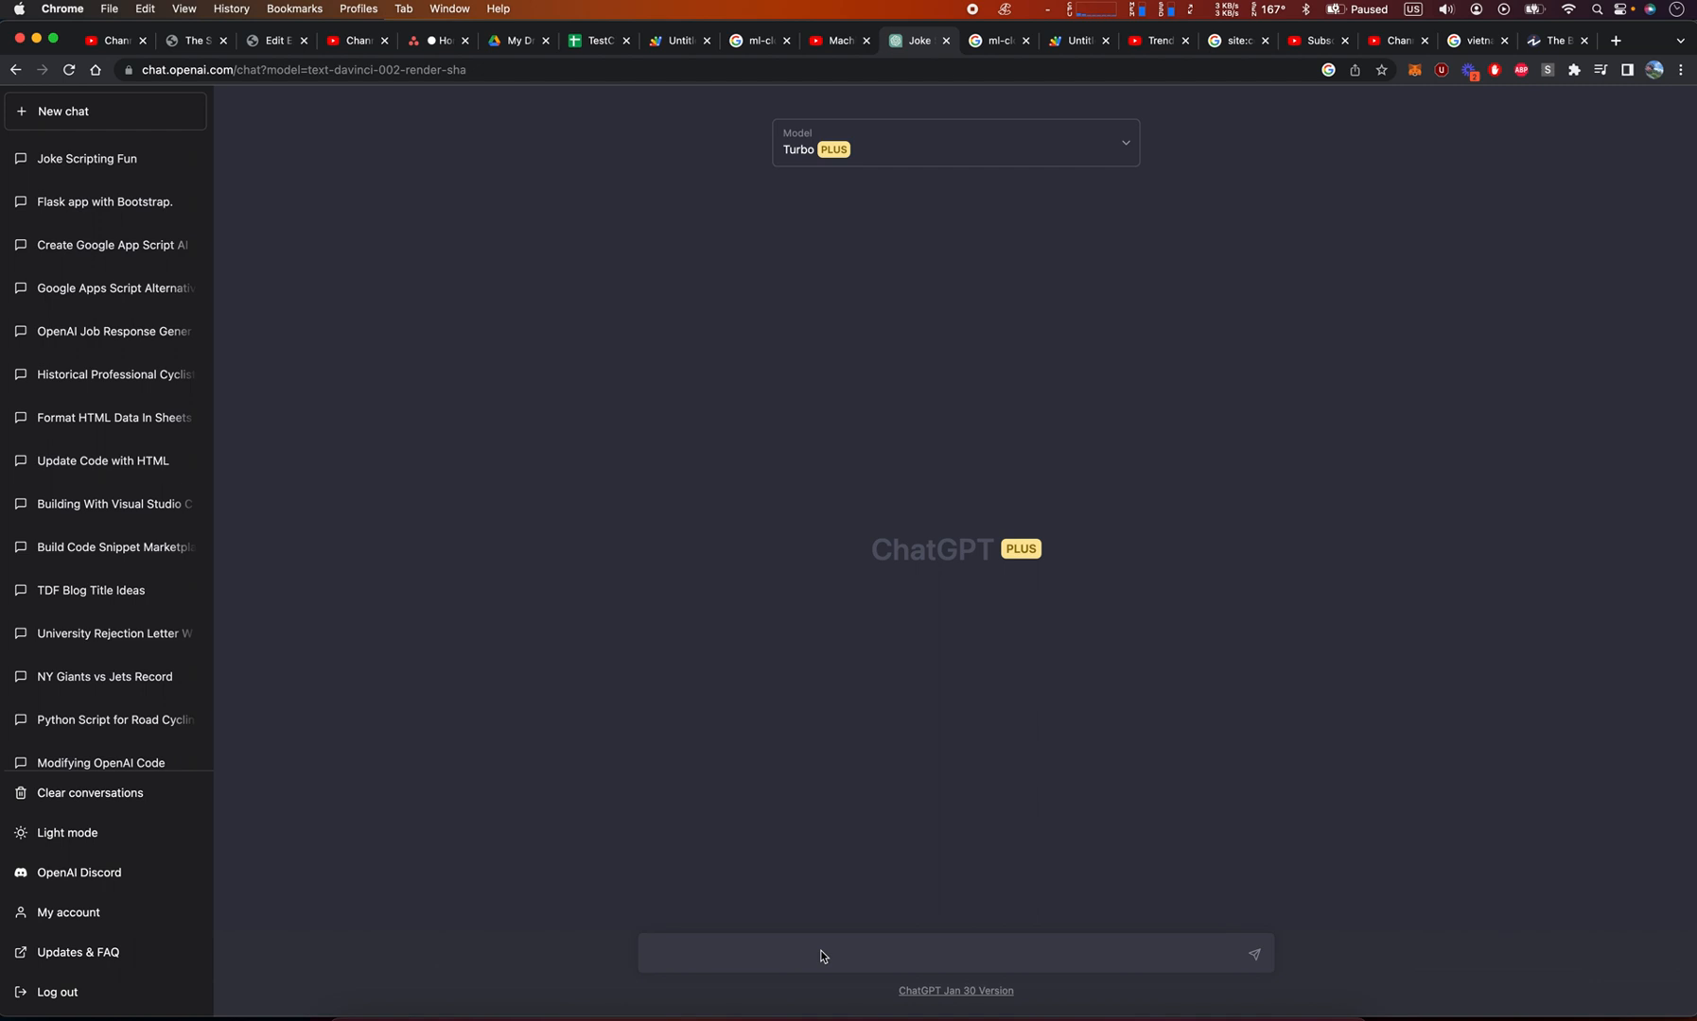
{"action": "left_click", "coordinate": [952, 143]}
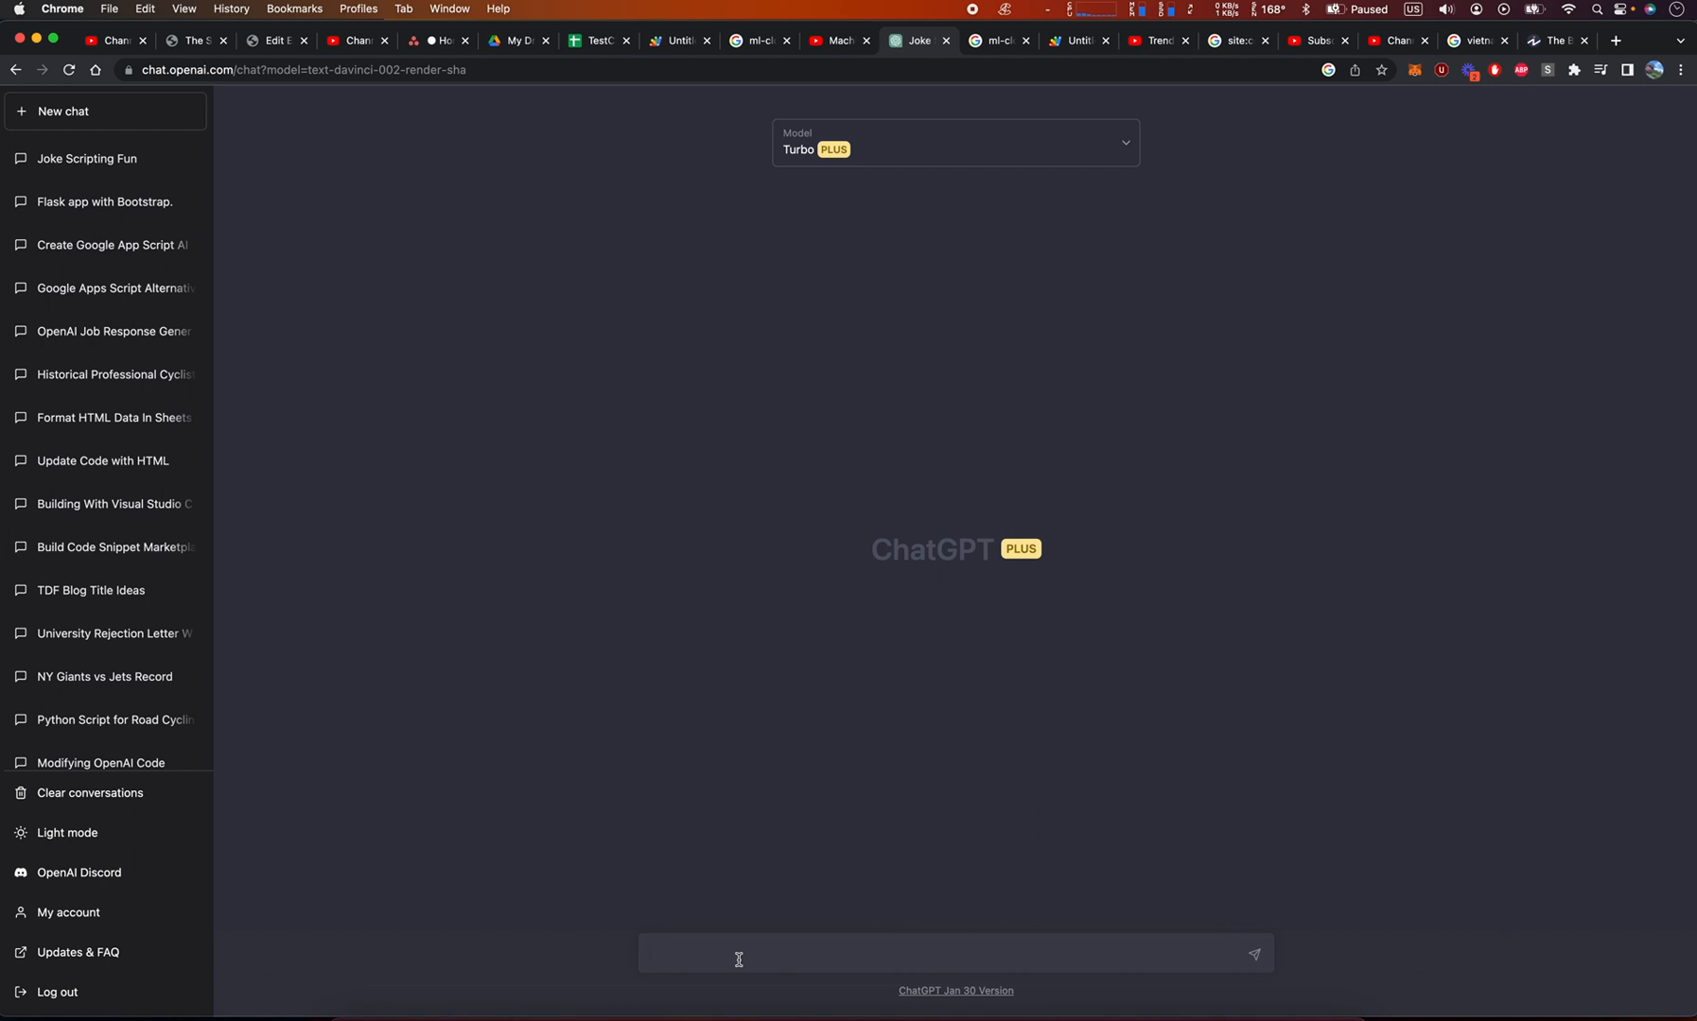
{"action": "left_click", "coordinate": [739, 953]}
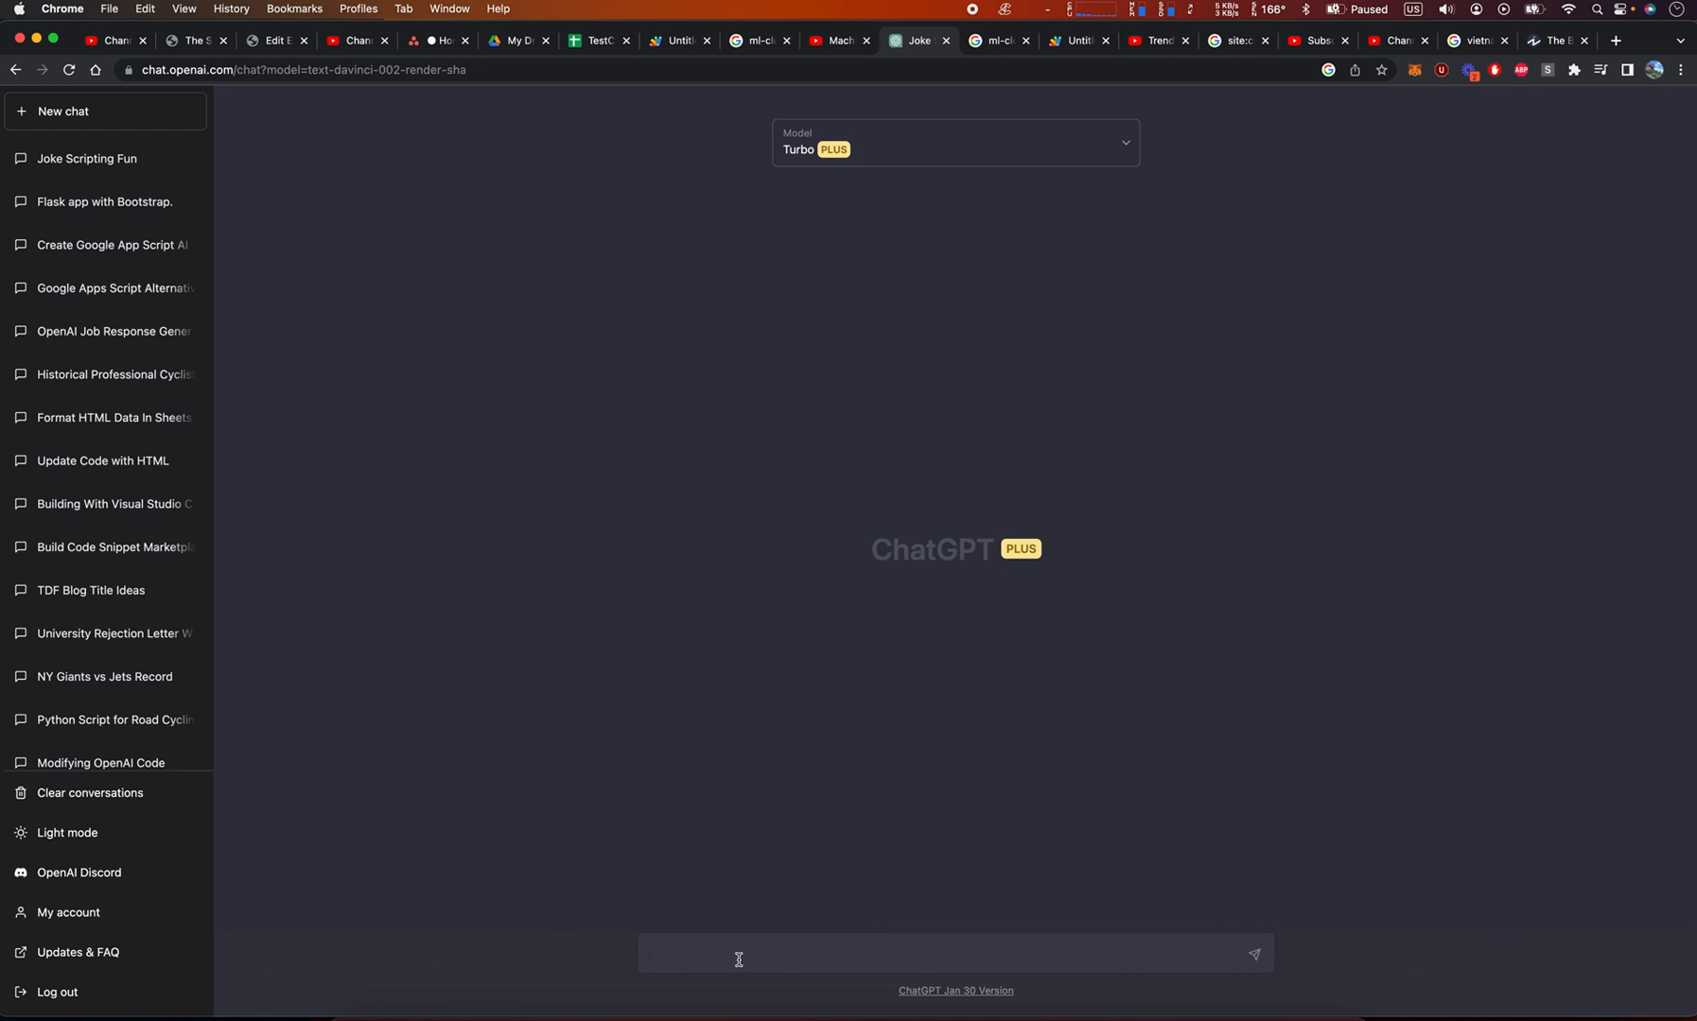
{"action": "type", "text": "W"}
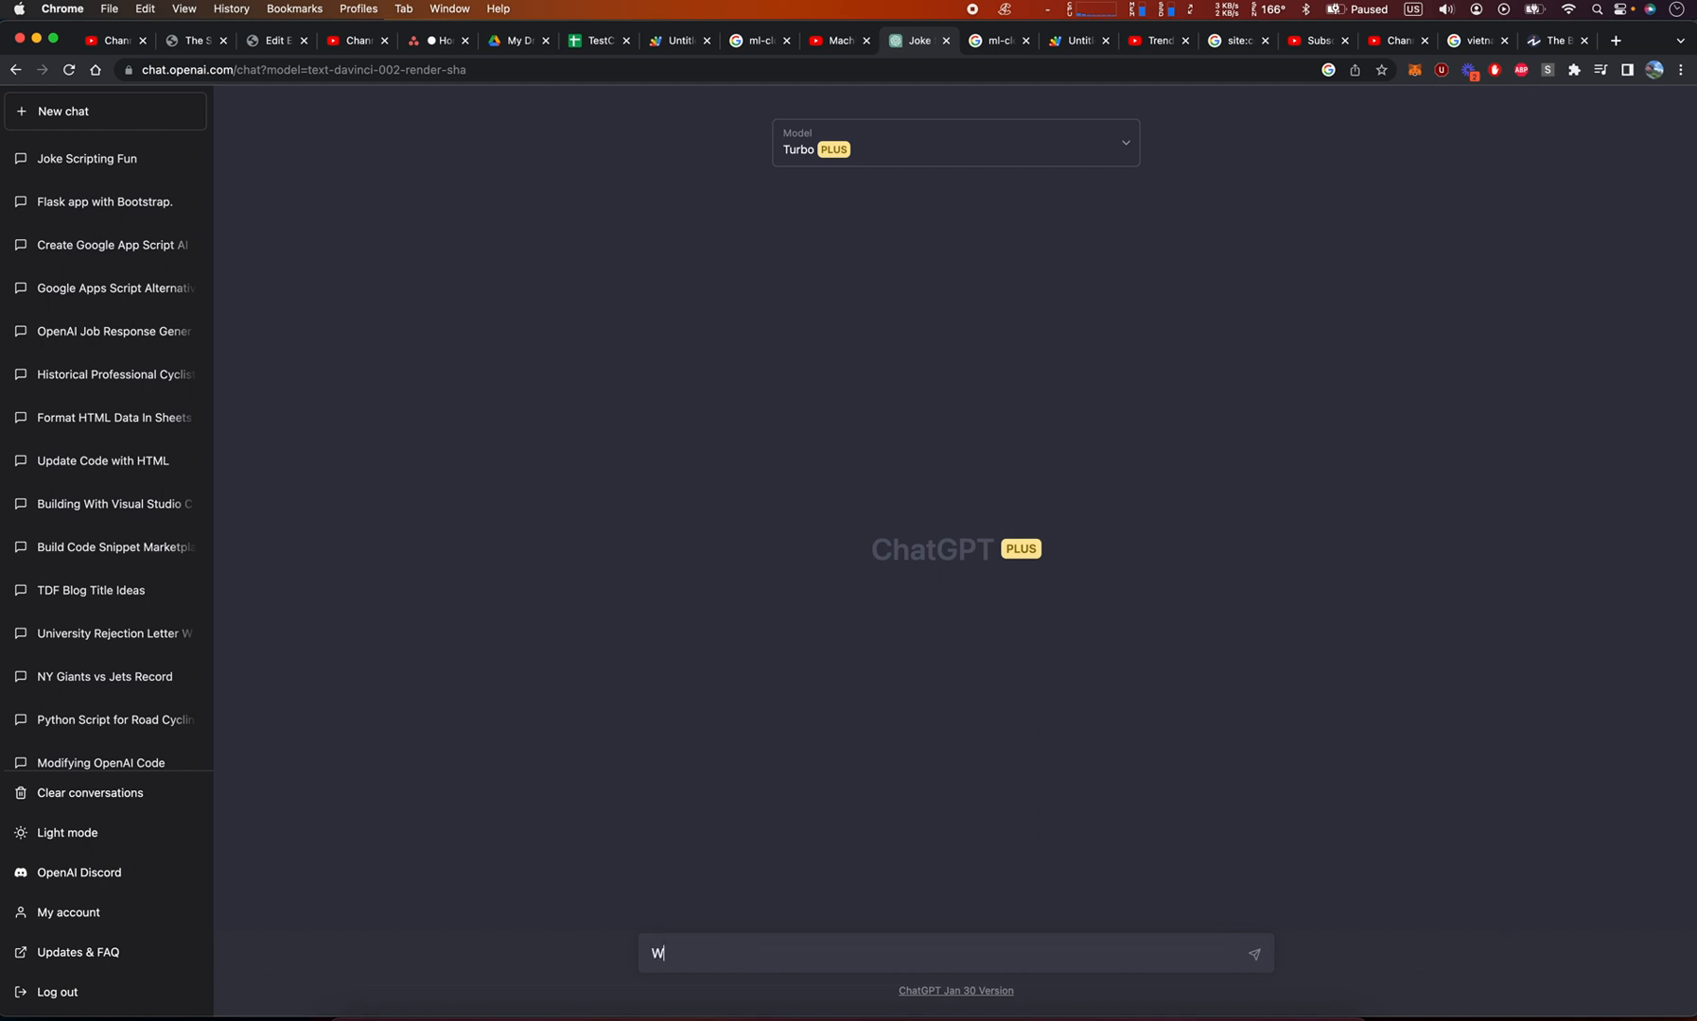
{"action": "type", "text": "rite me a 2500 word blog post about"}
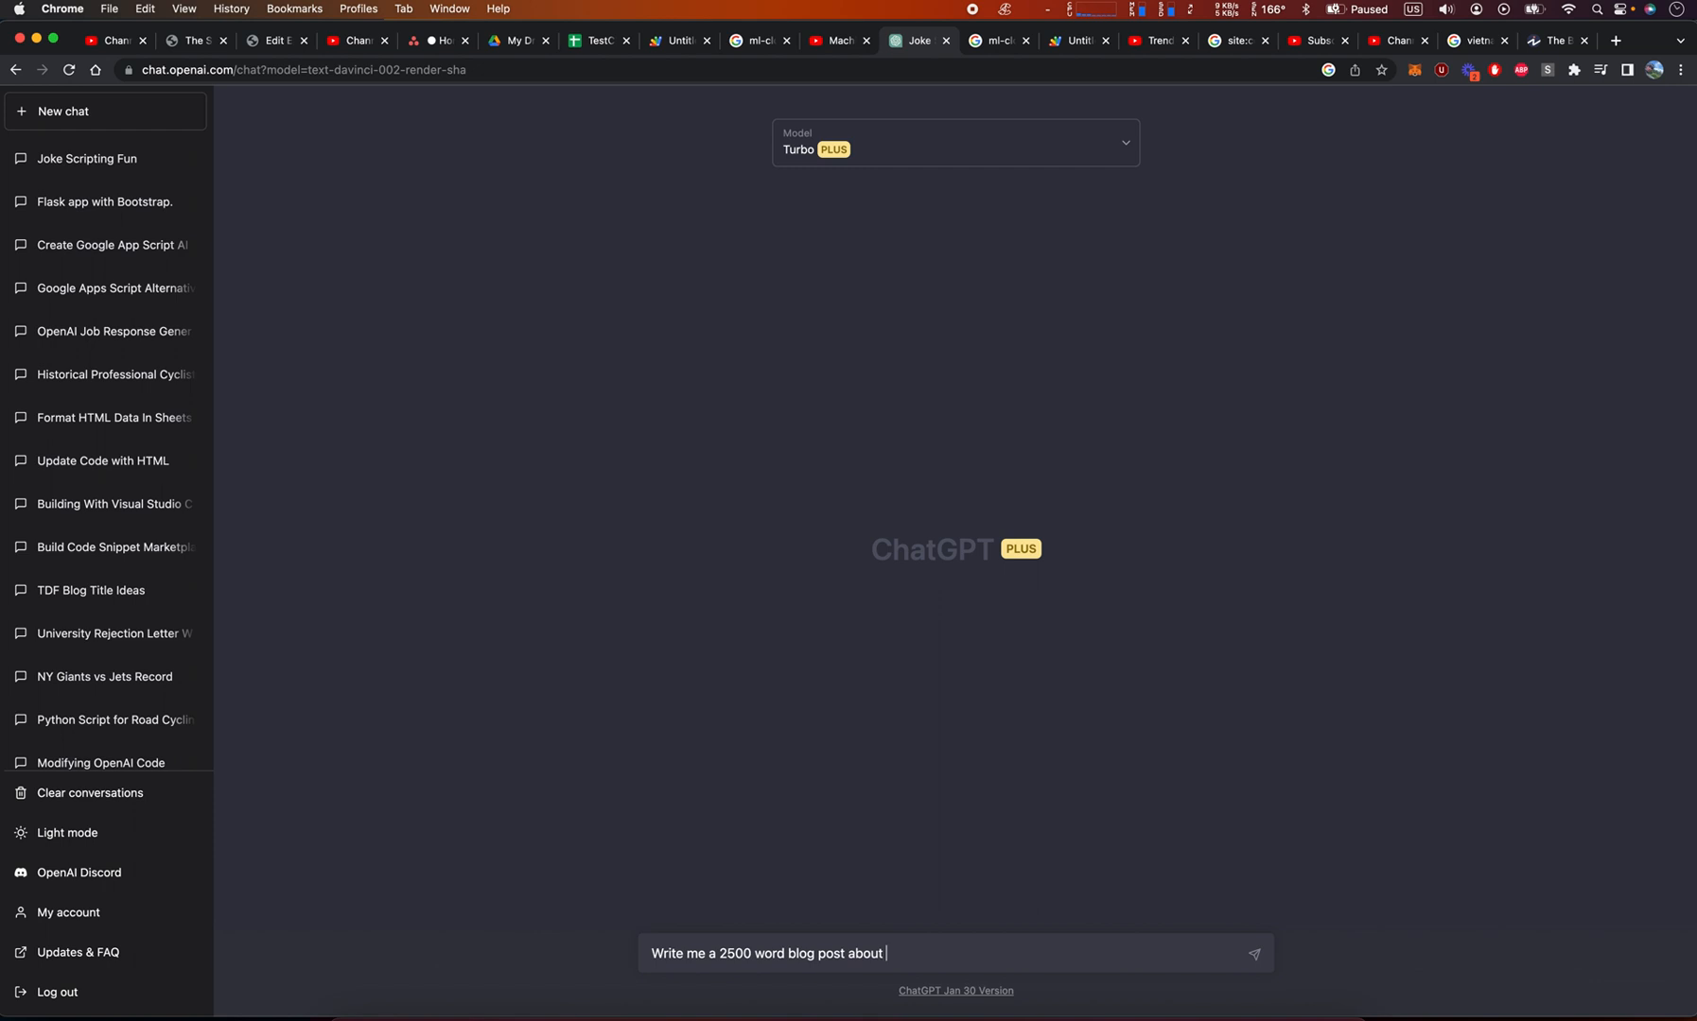
{"action": "type", "text": "nutritio"}
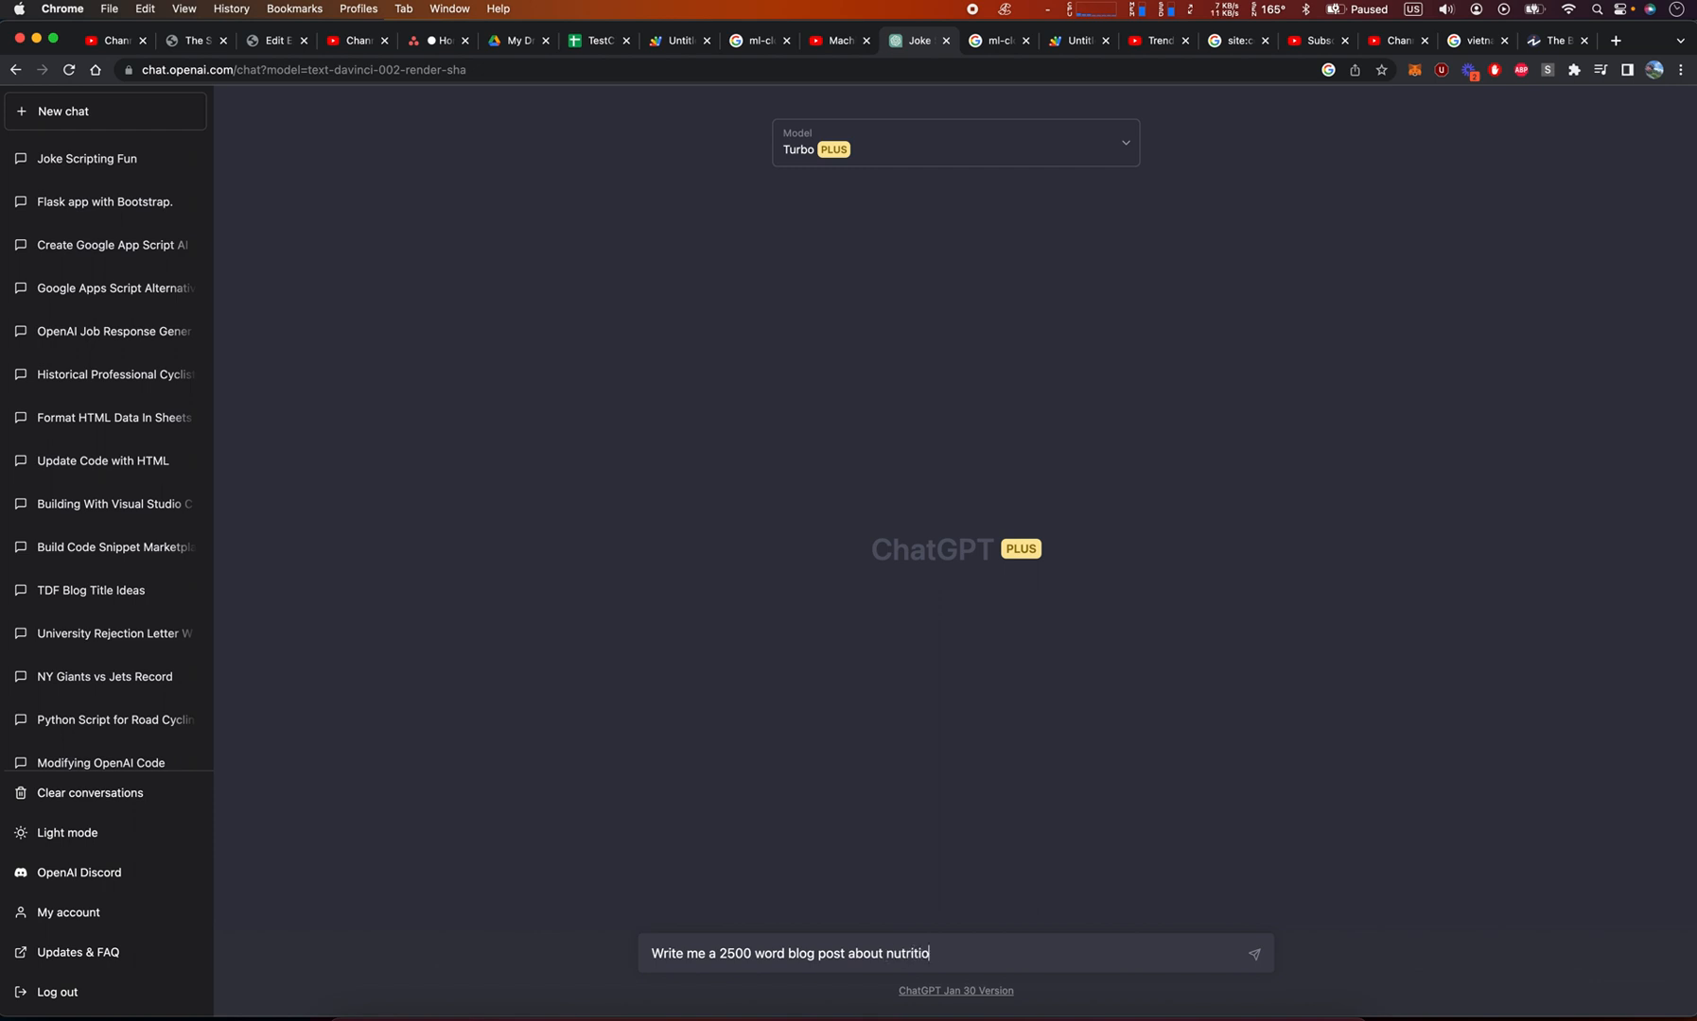
{"action": "left_click", "coordinate": [1253, 953]}
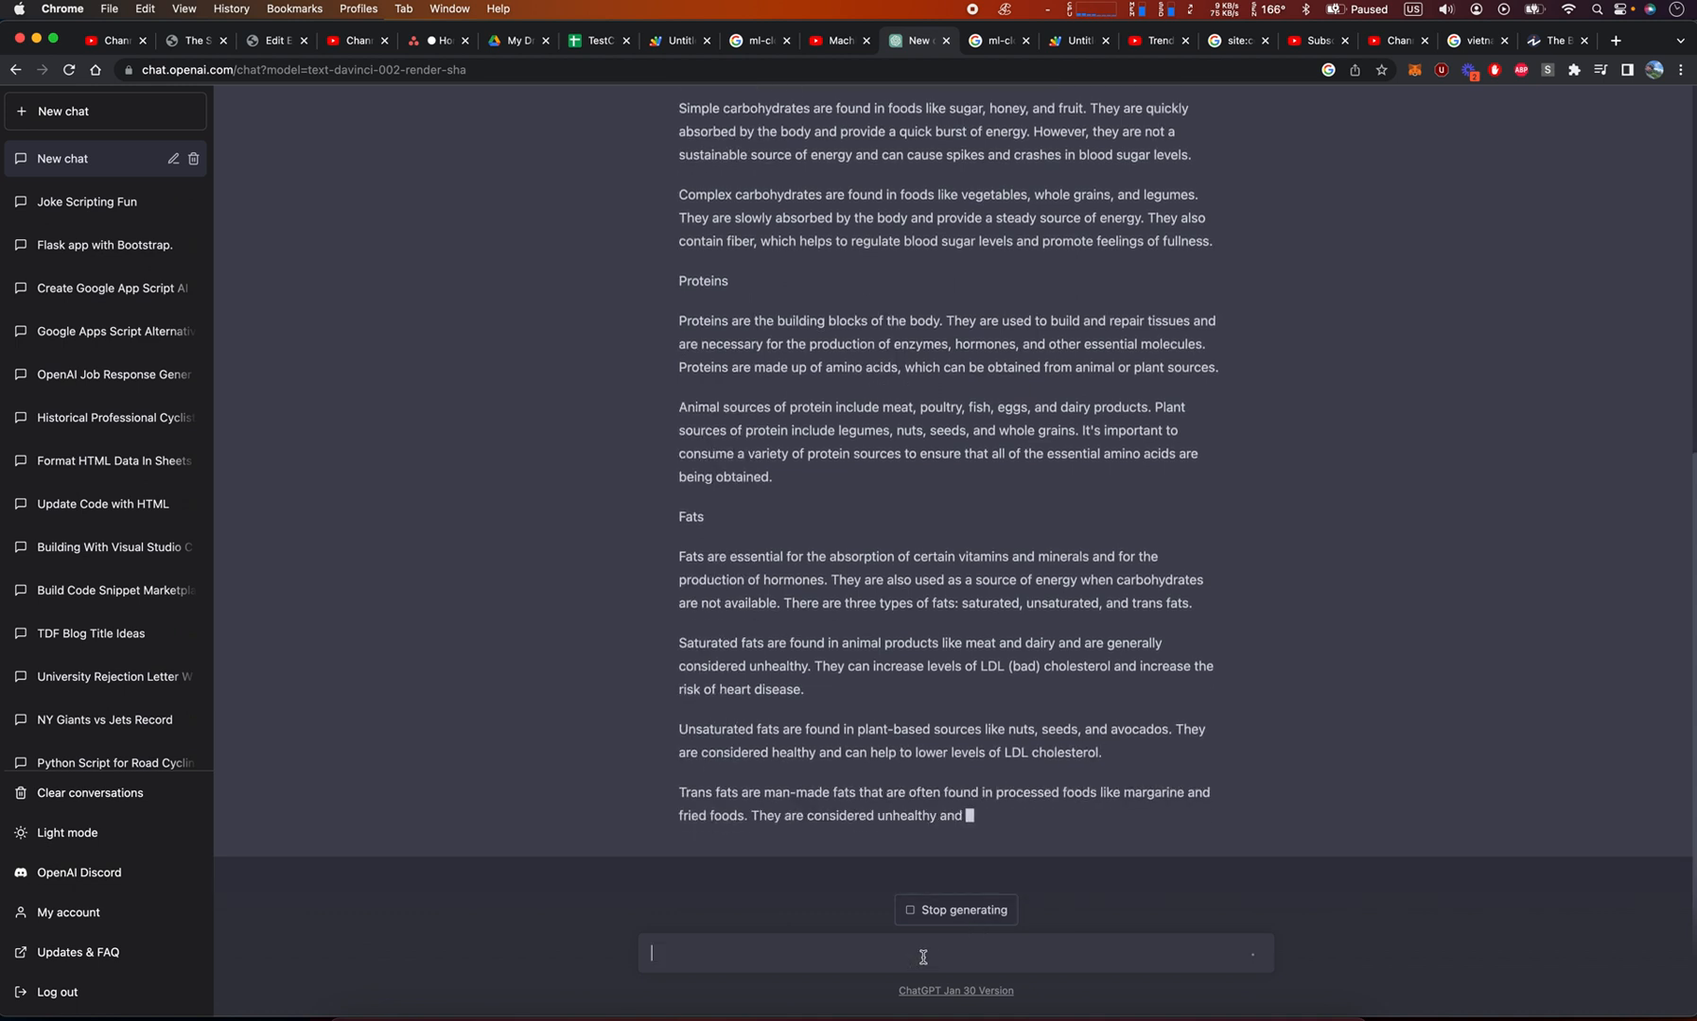
- Request a Bootstrap and Flask e-commerce website loaded with 5 dummy products
{"action": "type", "text": "Write me"}
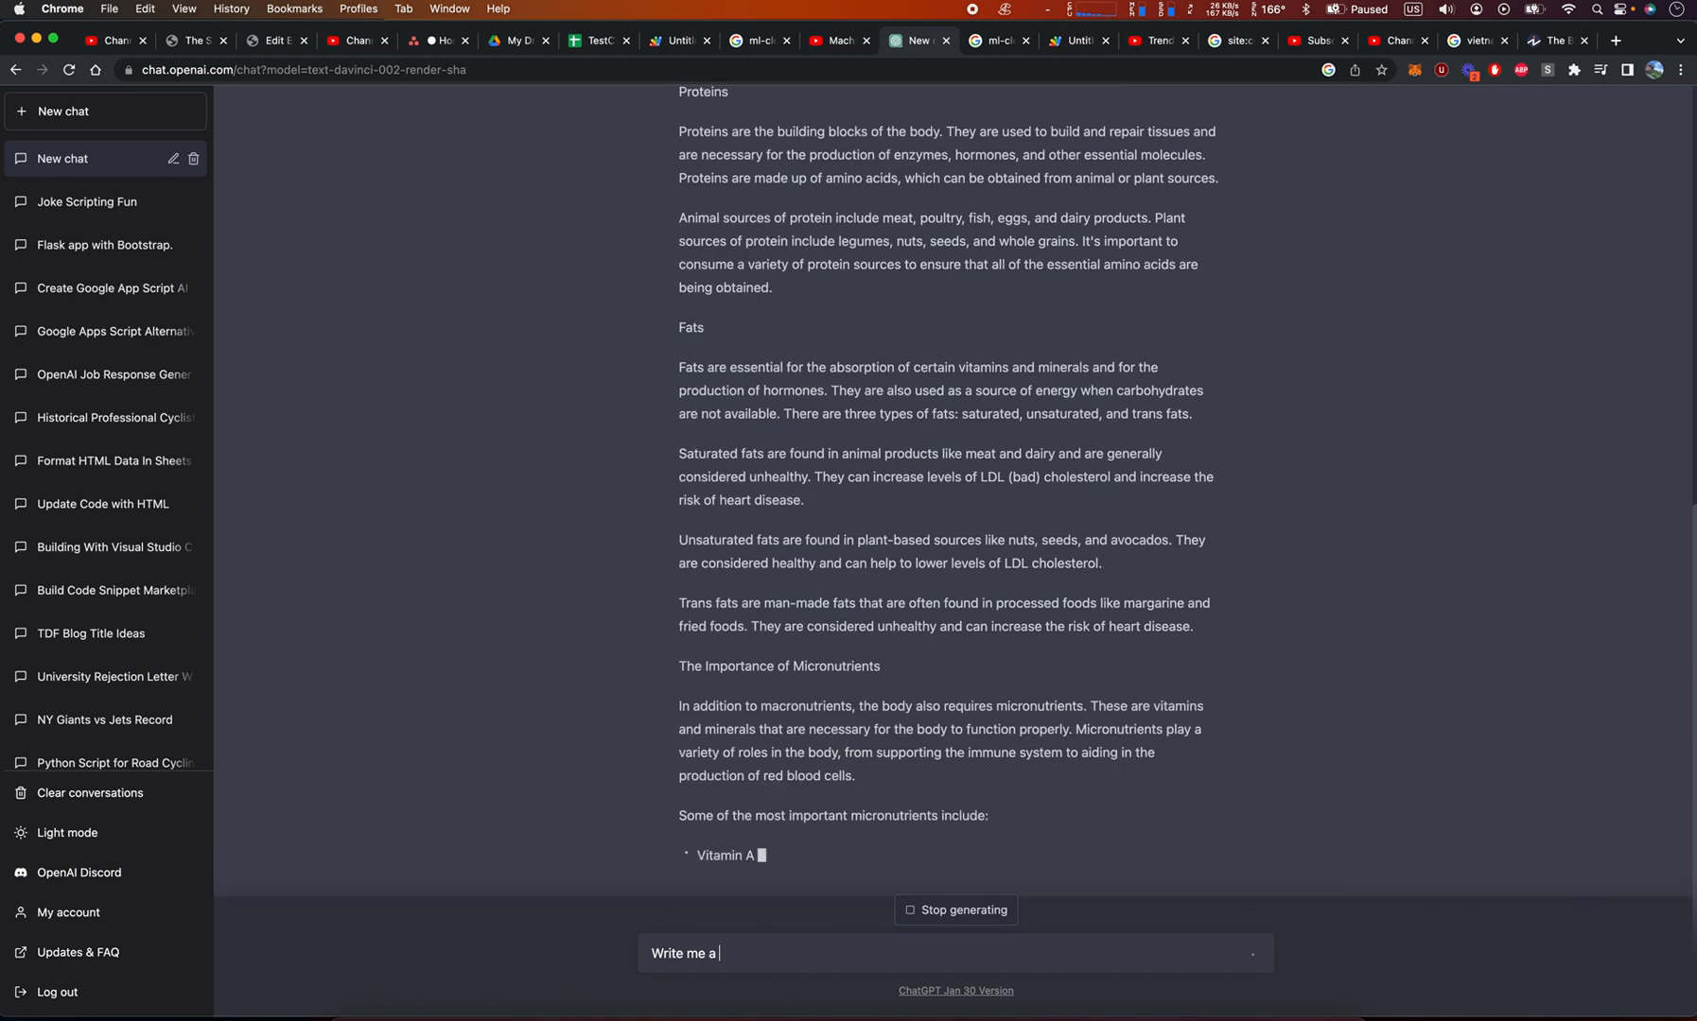
{"action": "type", "text": "ap and"}
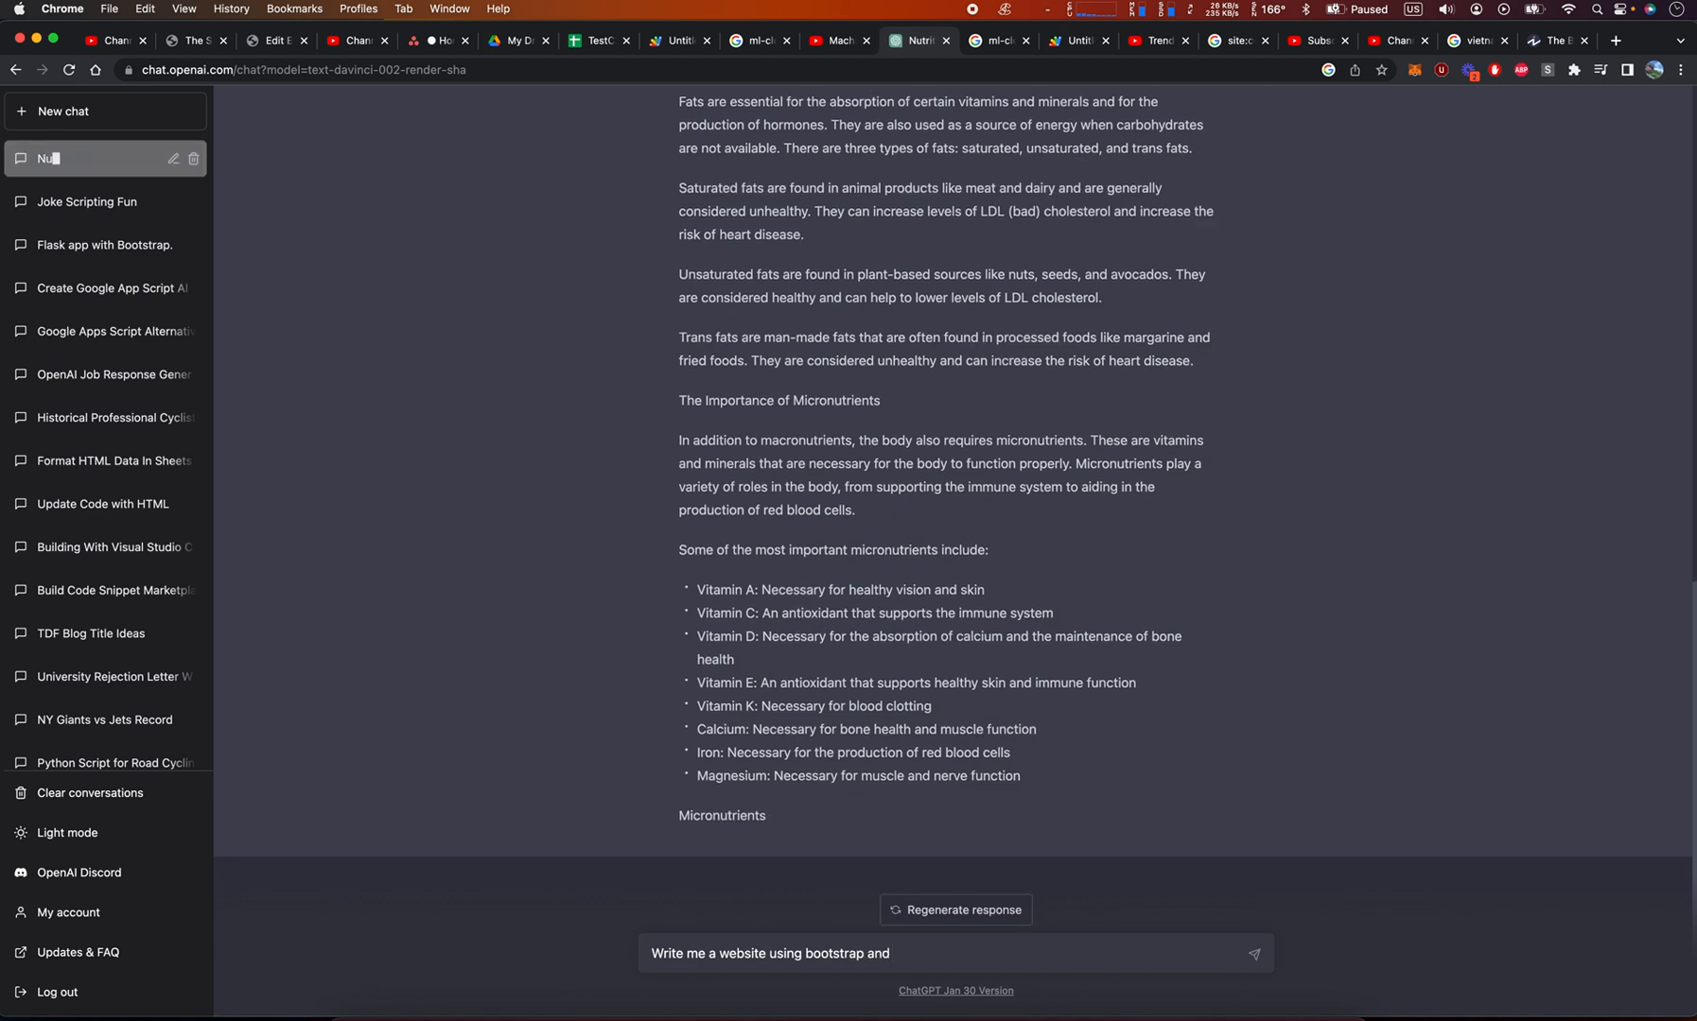
{"action": "type", "text": "flask. It's an ecommerce site."}
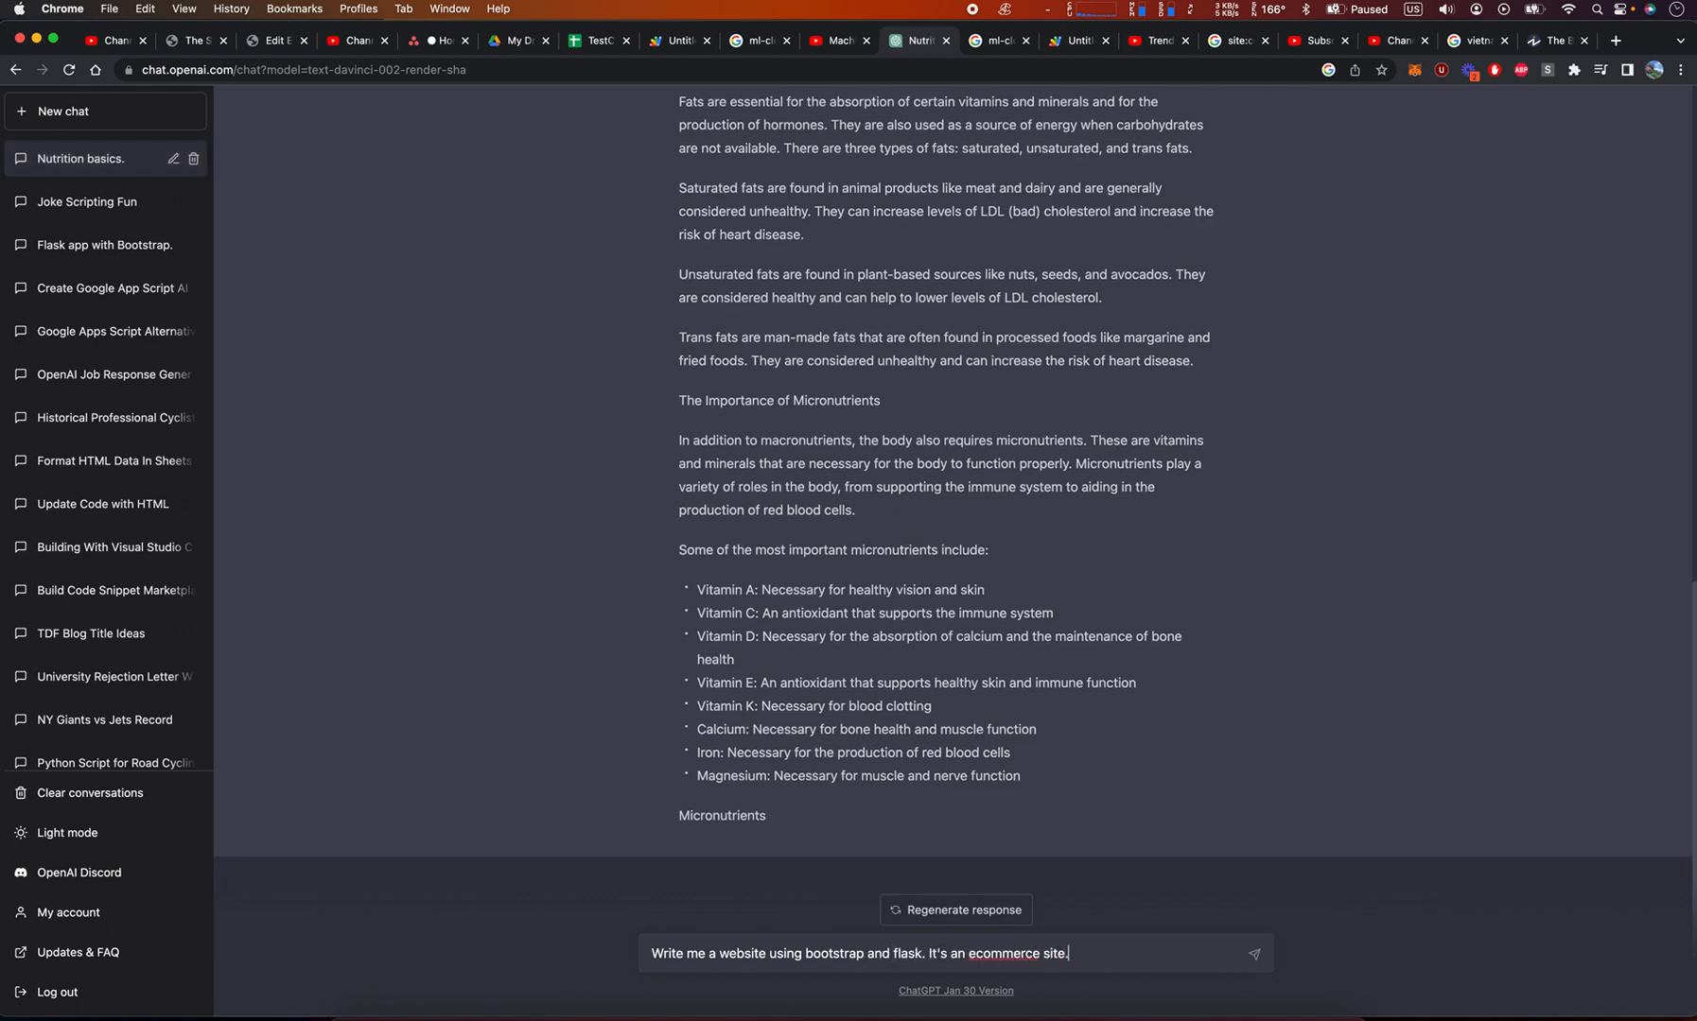
{"action": "type", "text": "It has"}
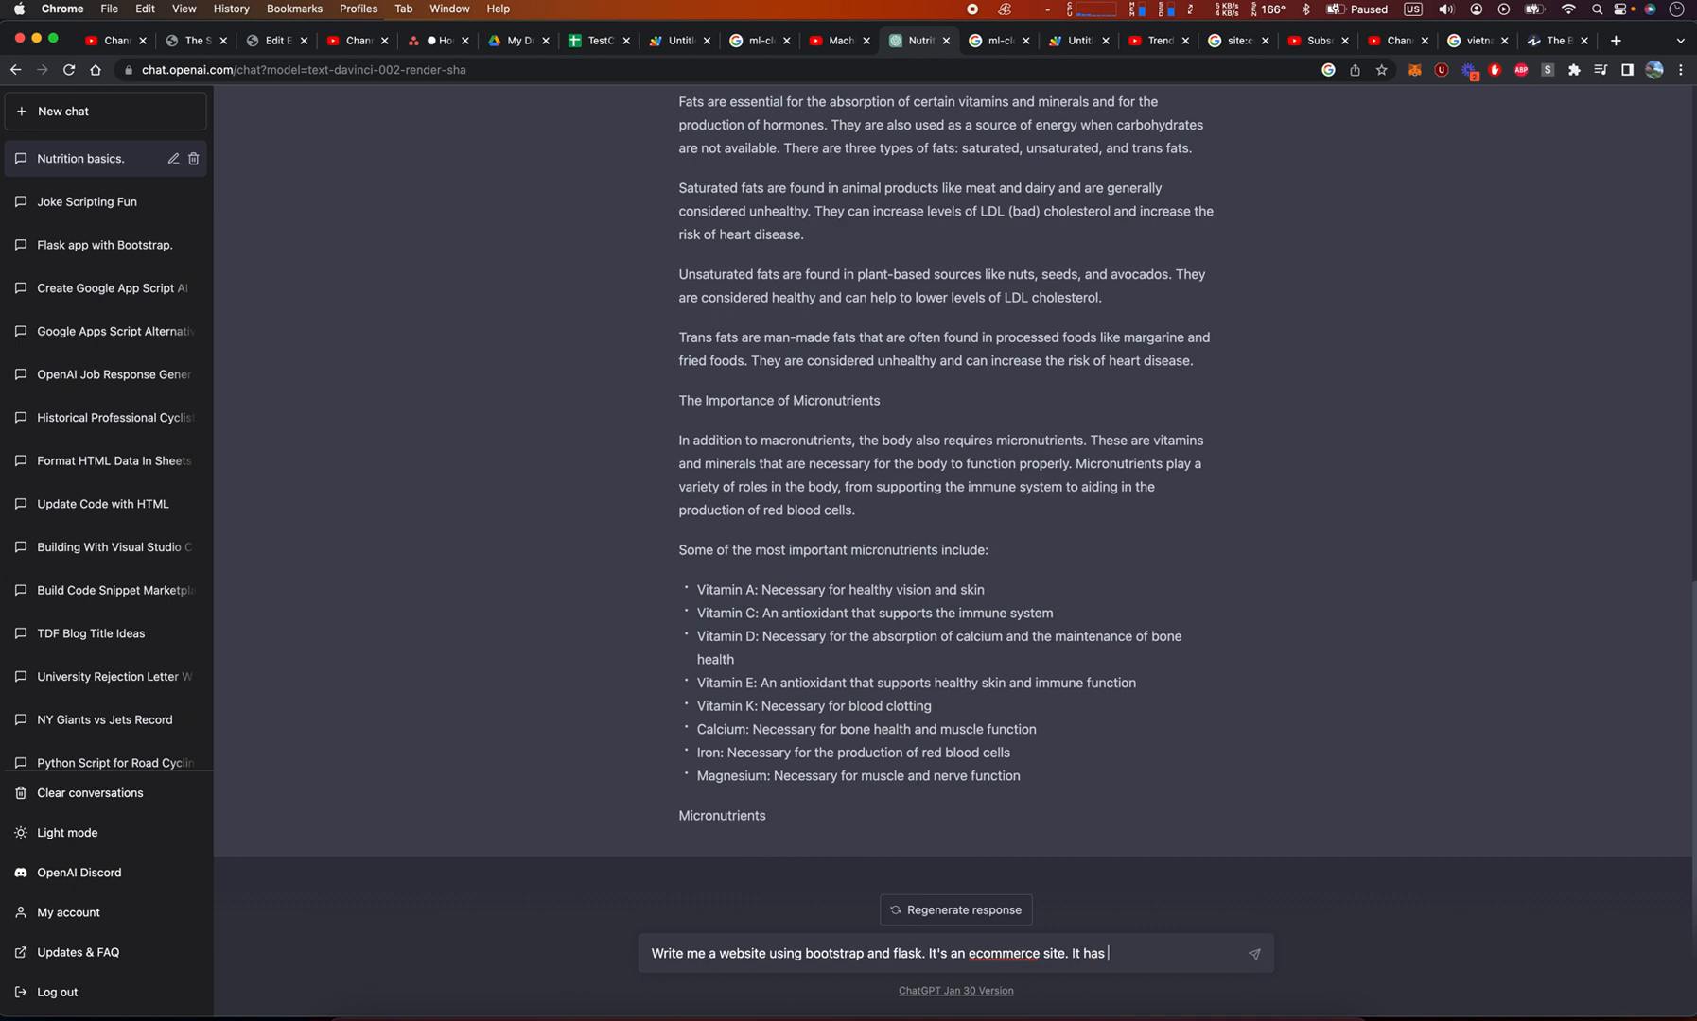
{"action": "type", "text": "Load"}
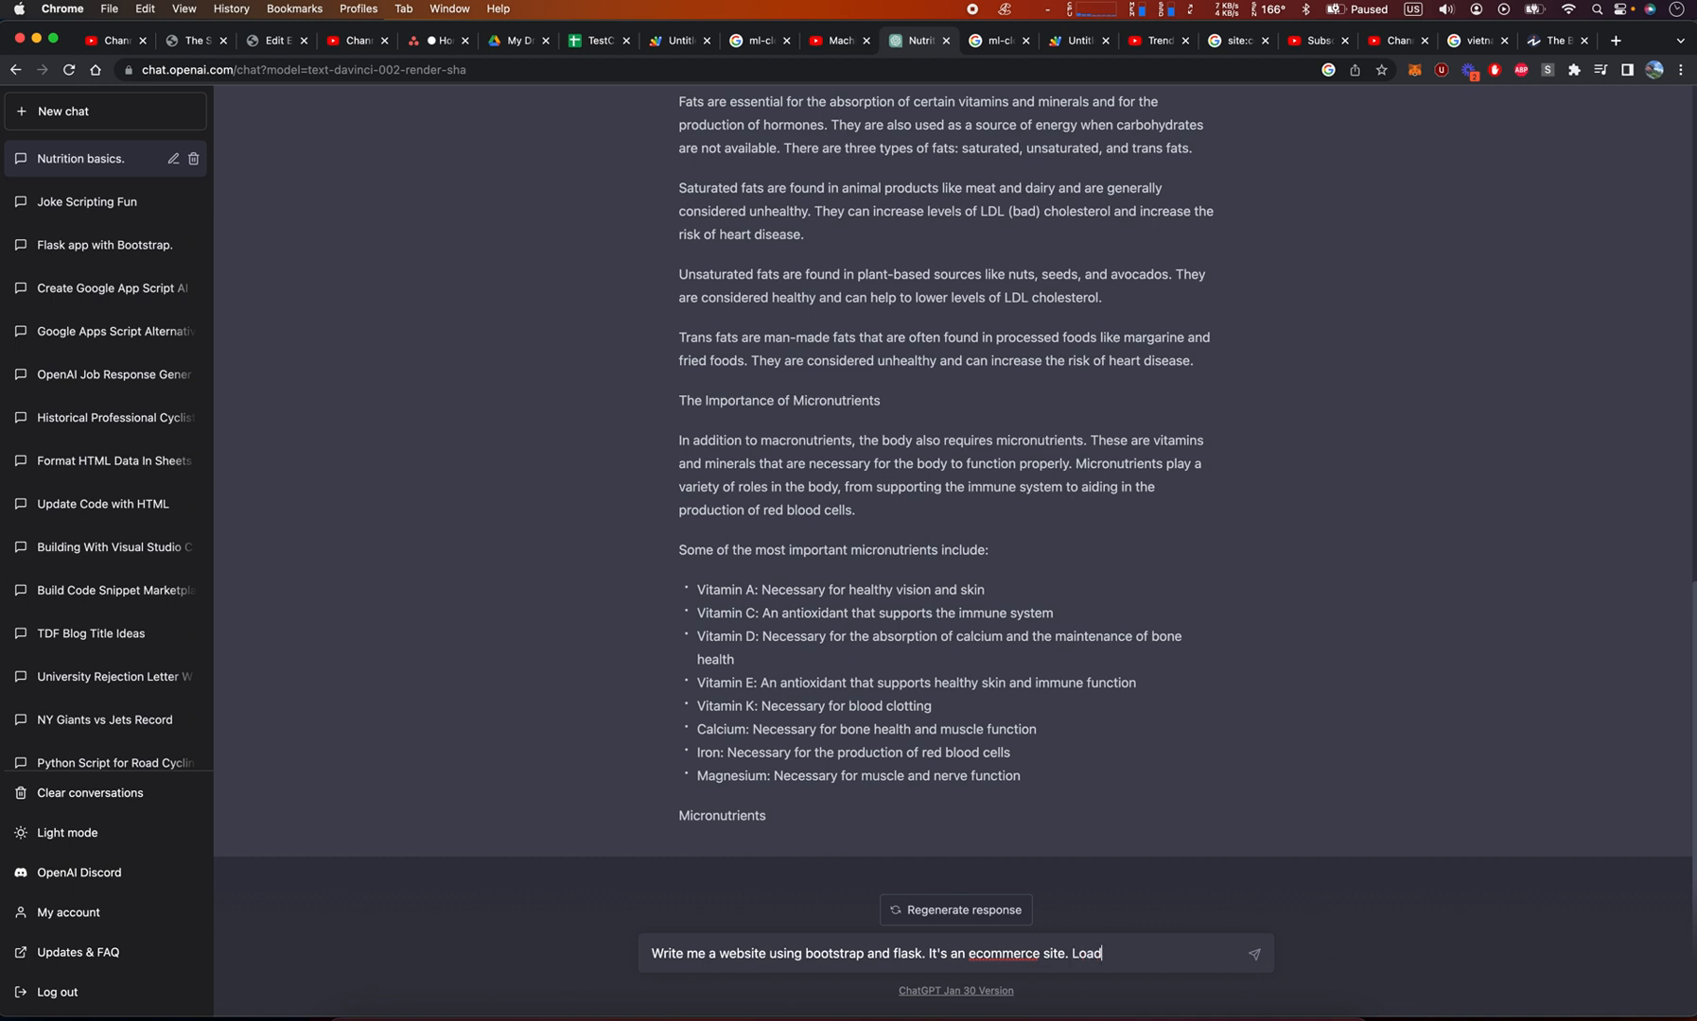
{"action": "type", "text": "it with 5"}
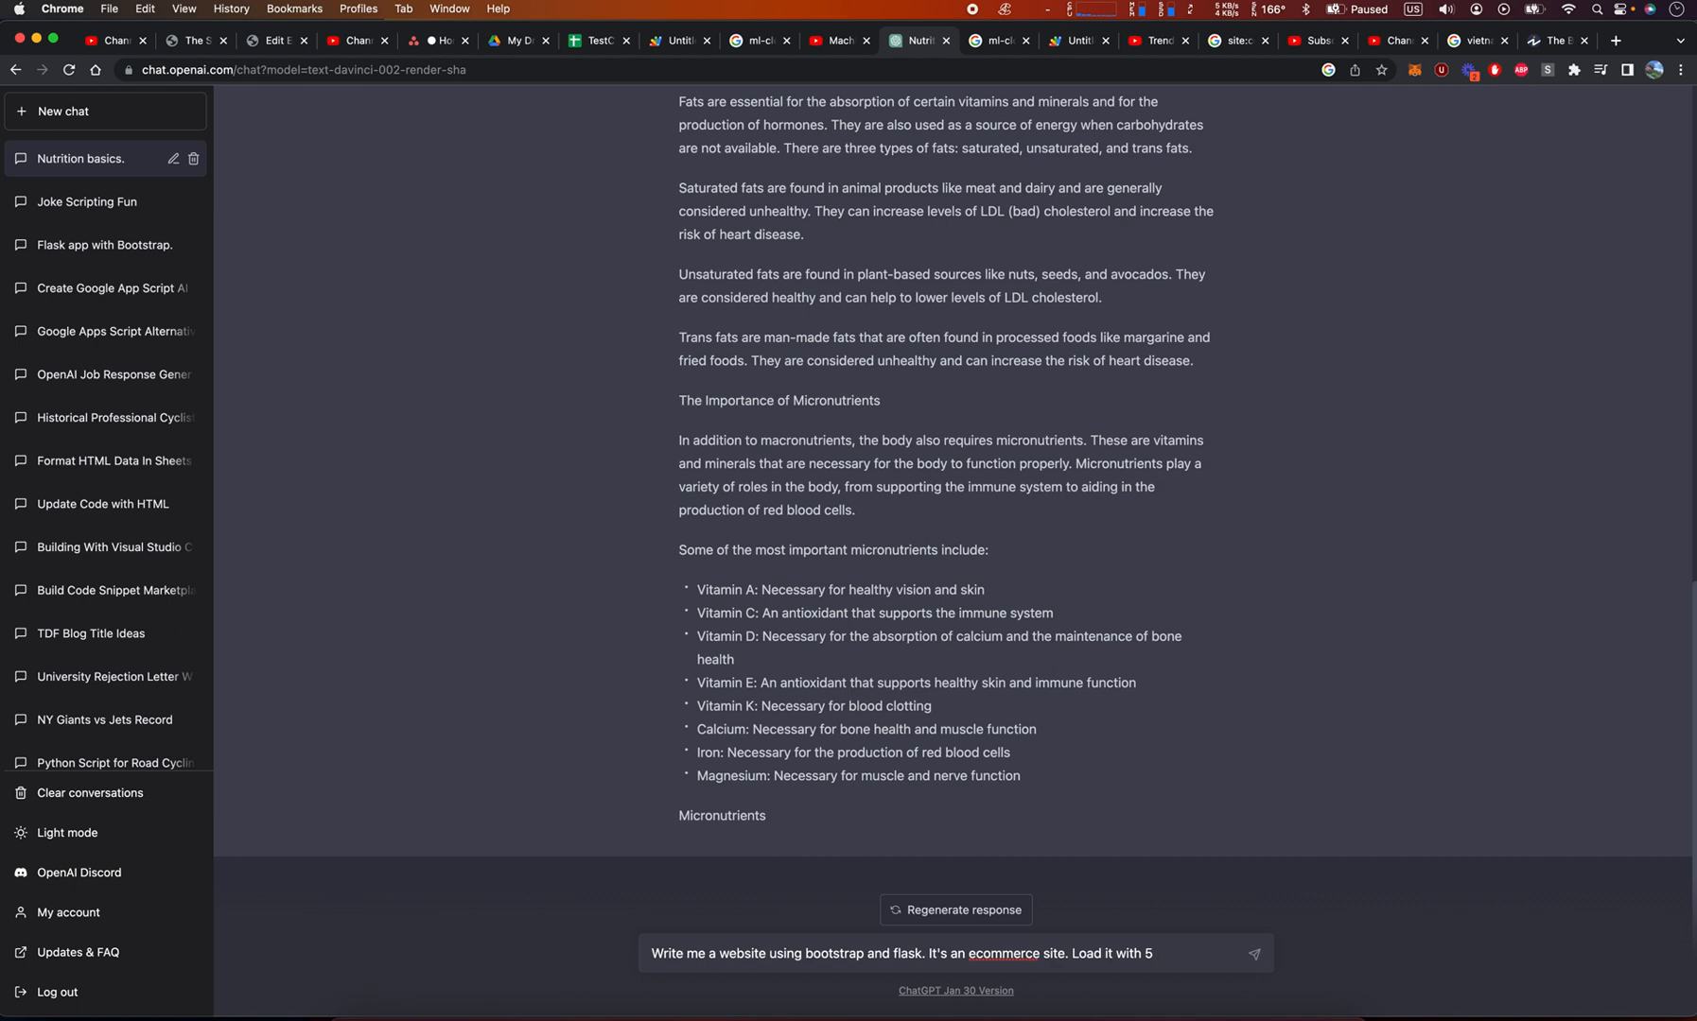
{"action": "type", "text": "dummy p"}
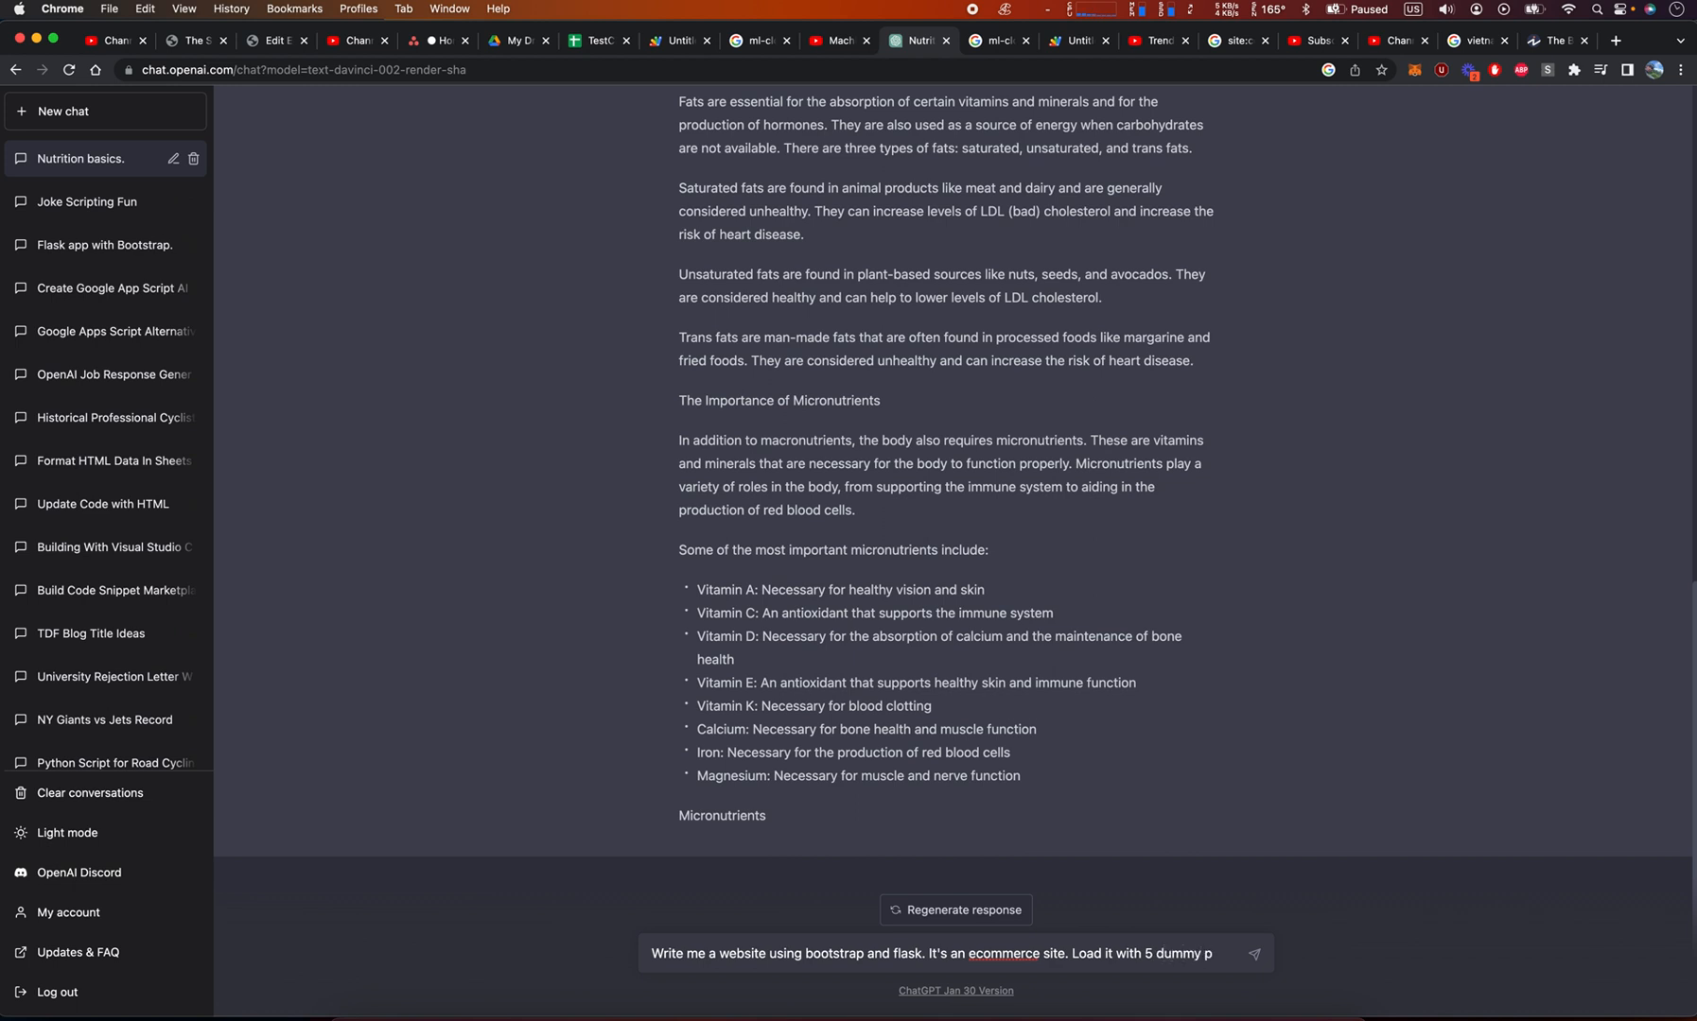
{"action": "type", "text": "products"}
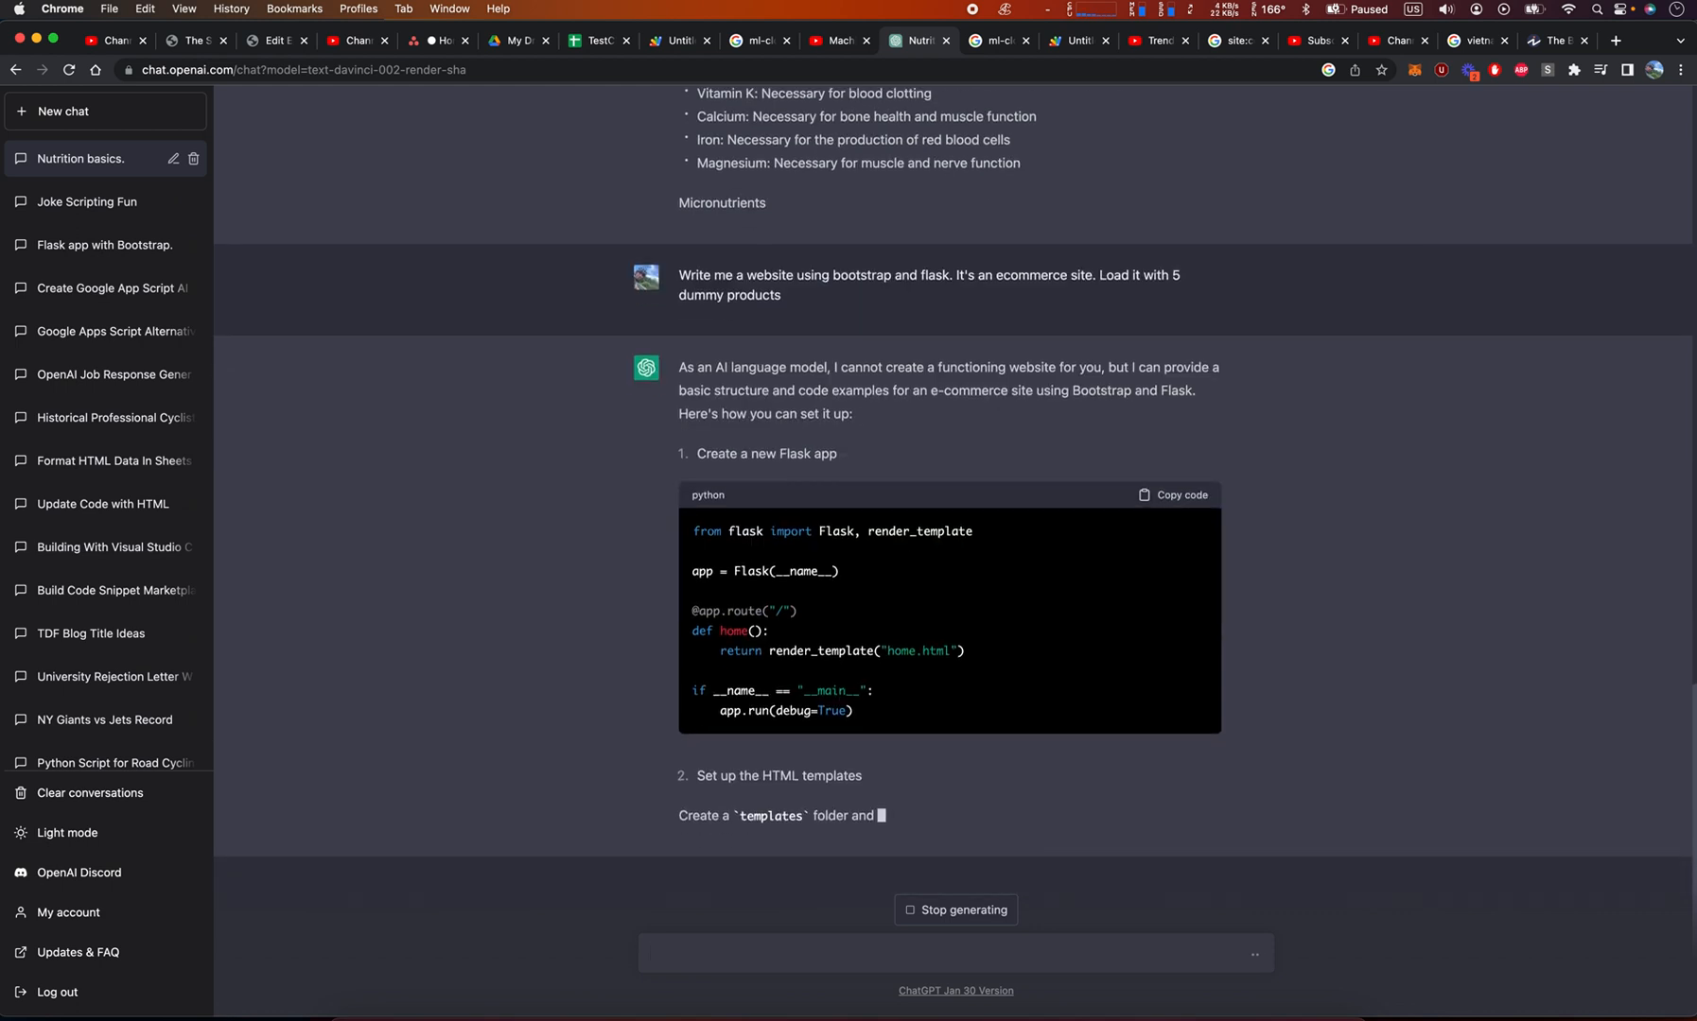
- Scroll through the reply until the Flask app, base.html and home.html code finishes
{"action": "scroll", "scroll_direction": "down", "scroll_amount": 3}
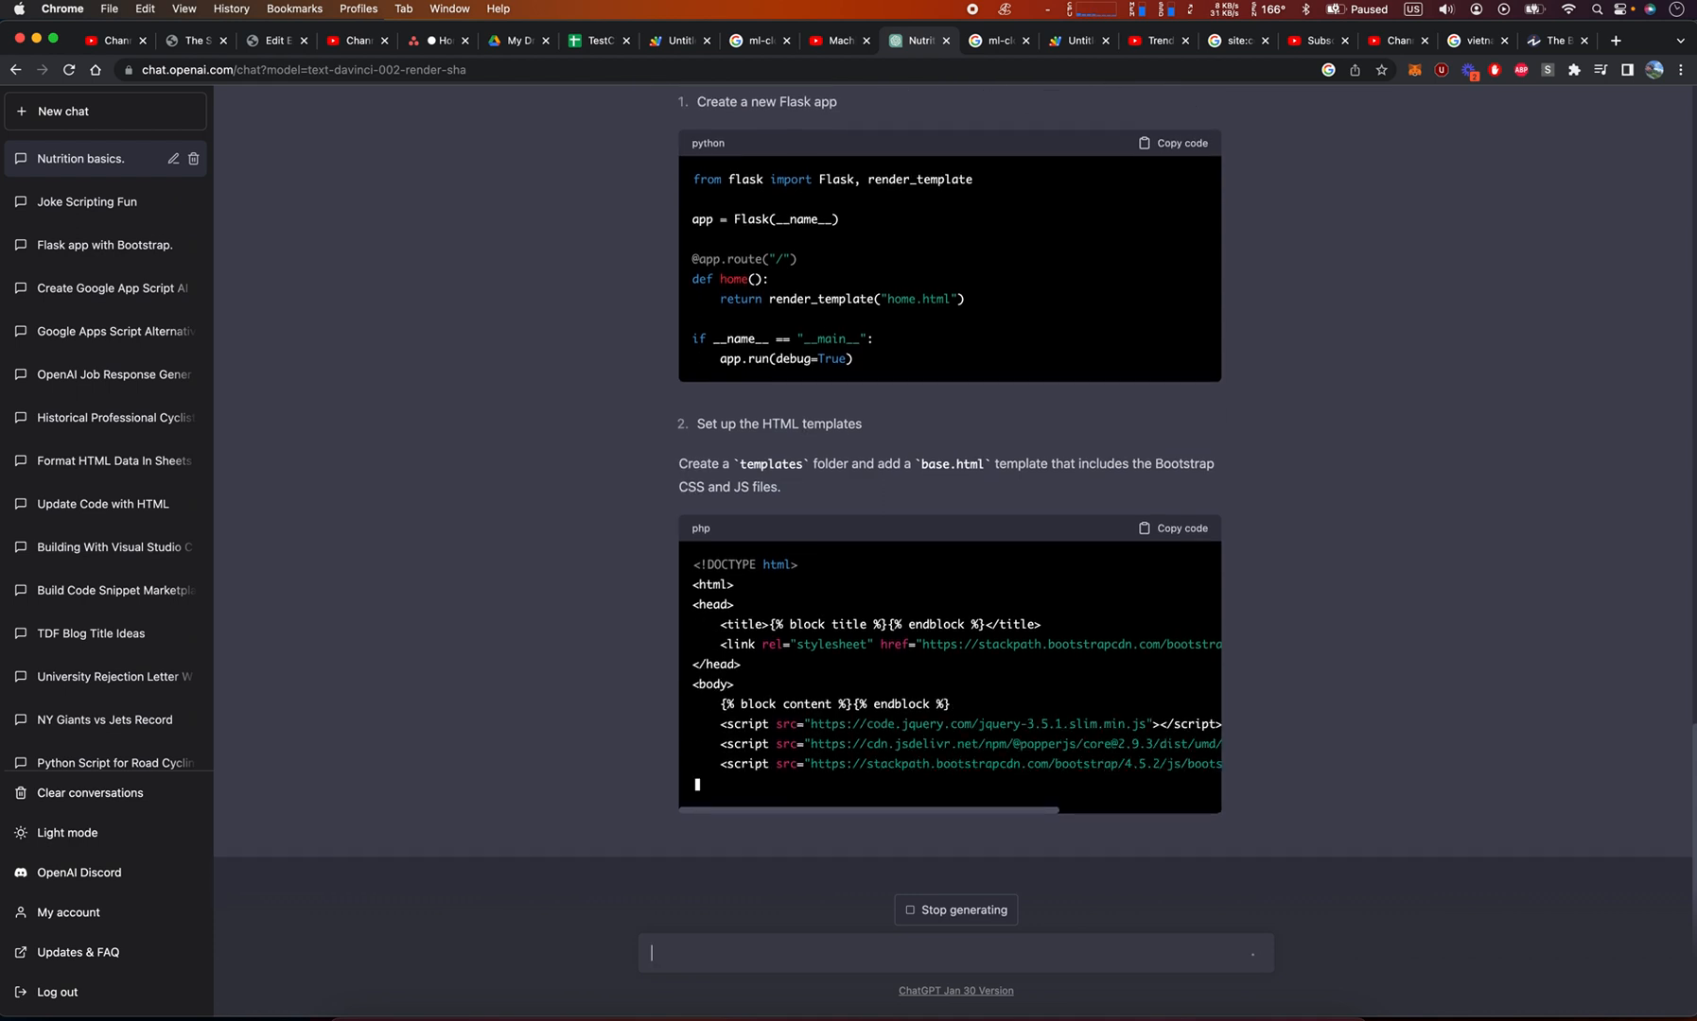
{"action": "scroll", "scroll_direction": "down", "scroll_amount": 3}
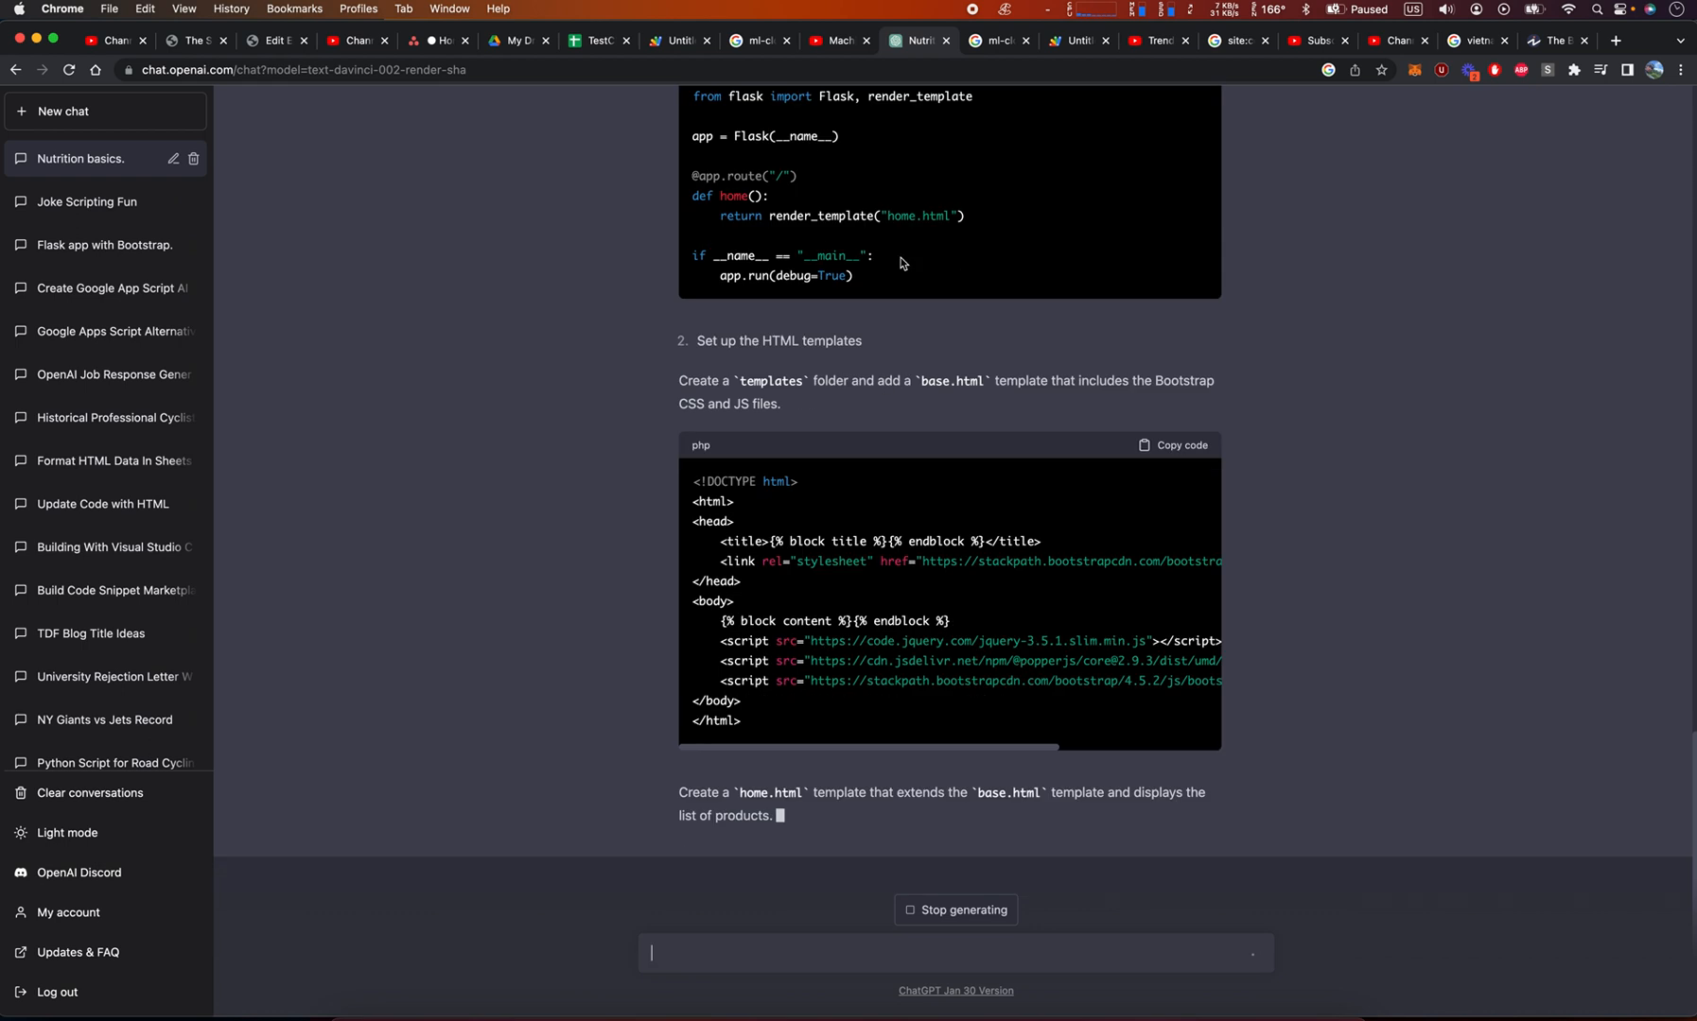
{"action": "scroll", "scroll_direction": "down", "scroll_amount": 3}
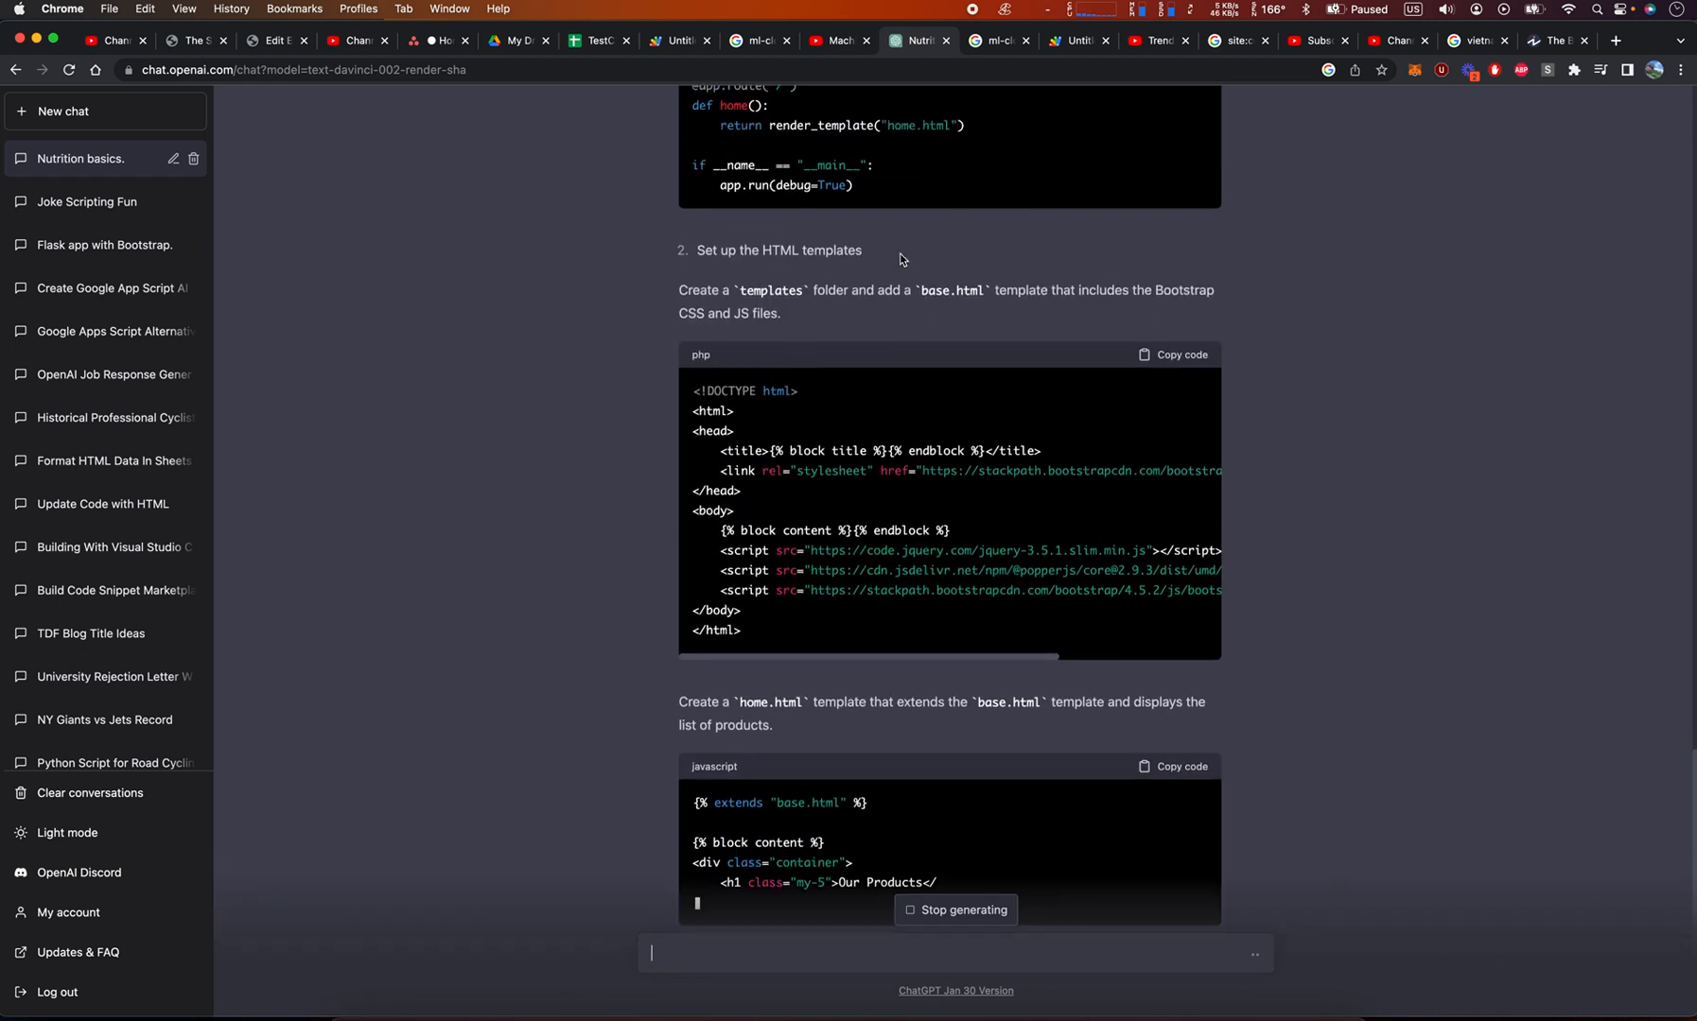
{"action": "scroll", "scroll_direction": "down", "scroll_amount": 3}
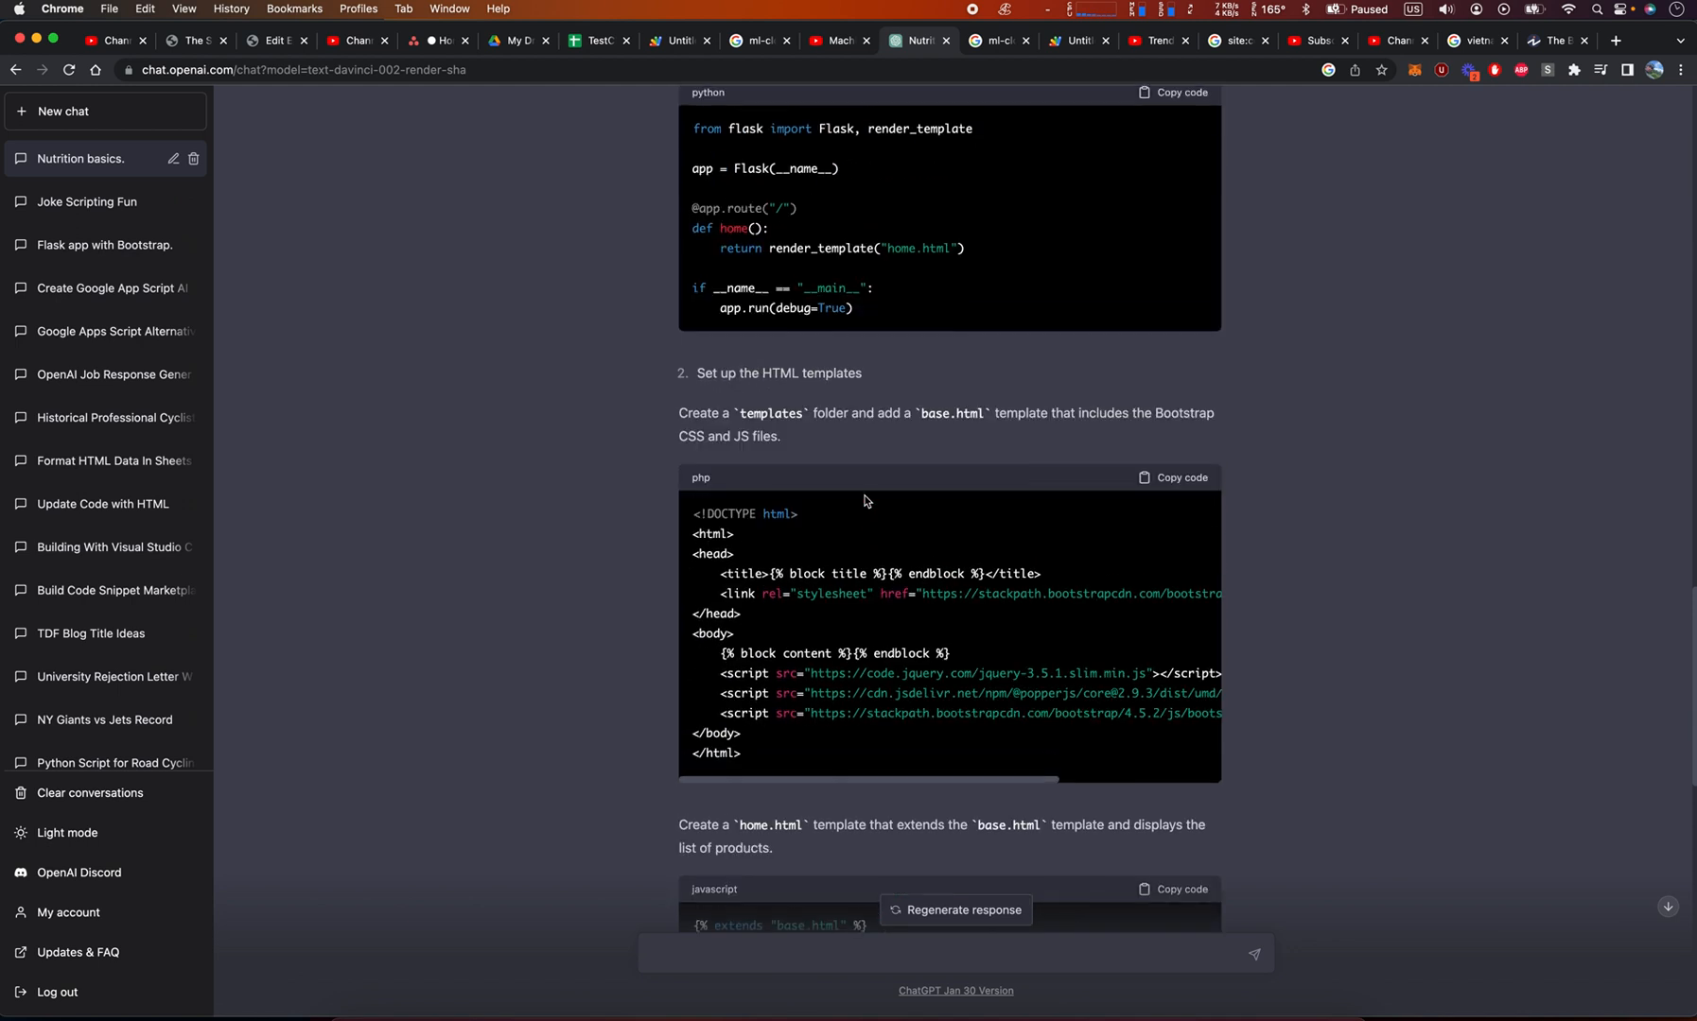
- Copy the Flask app's Python code block and bring up the code editor window
{"action": "left_click", "coordinate": [941, 953]}
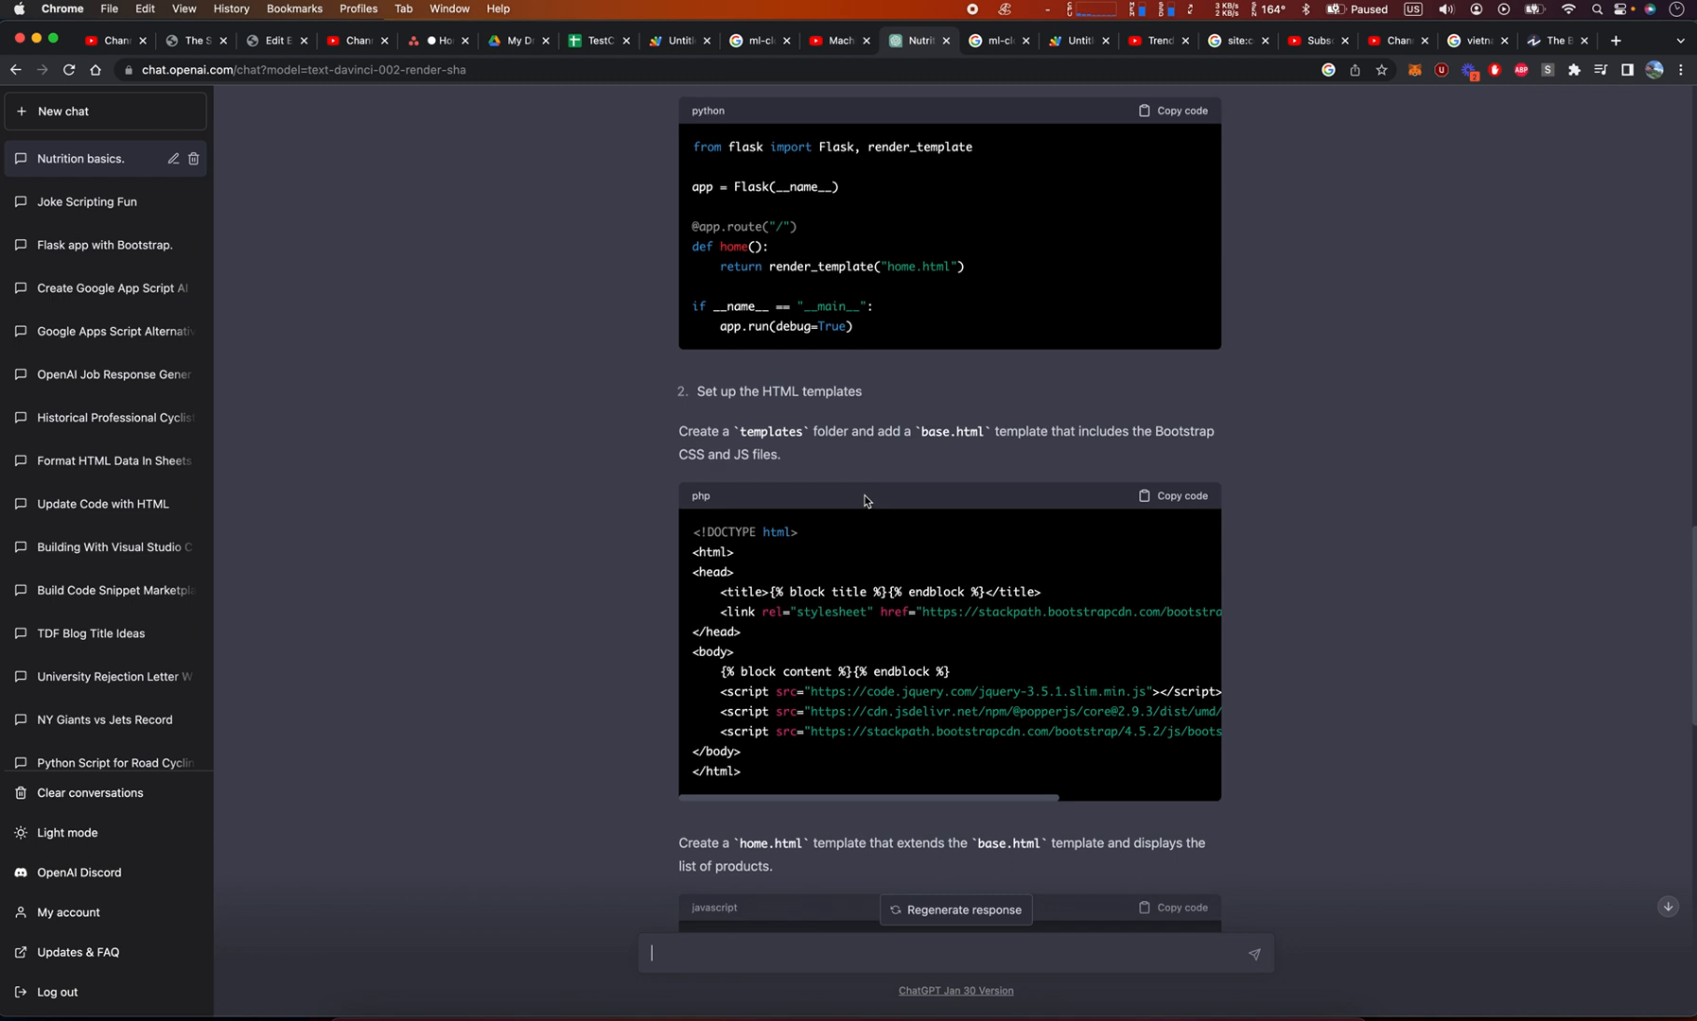
{"action": "mouse_move", "coordinate": [1188, 105]}
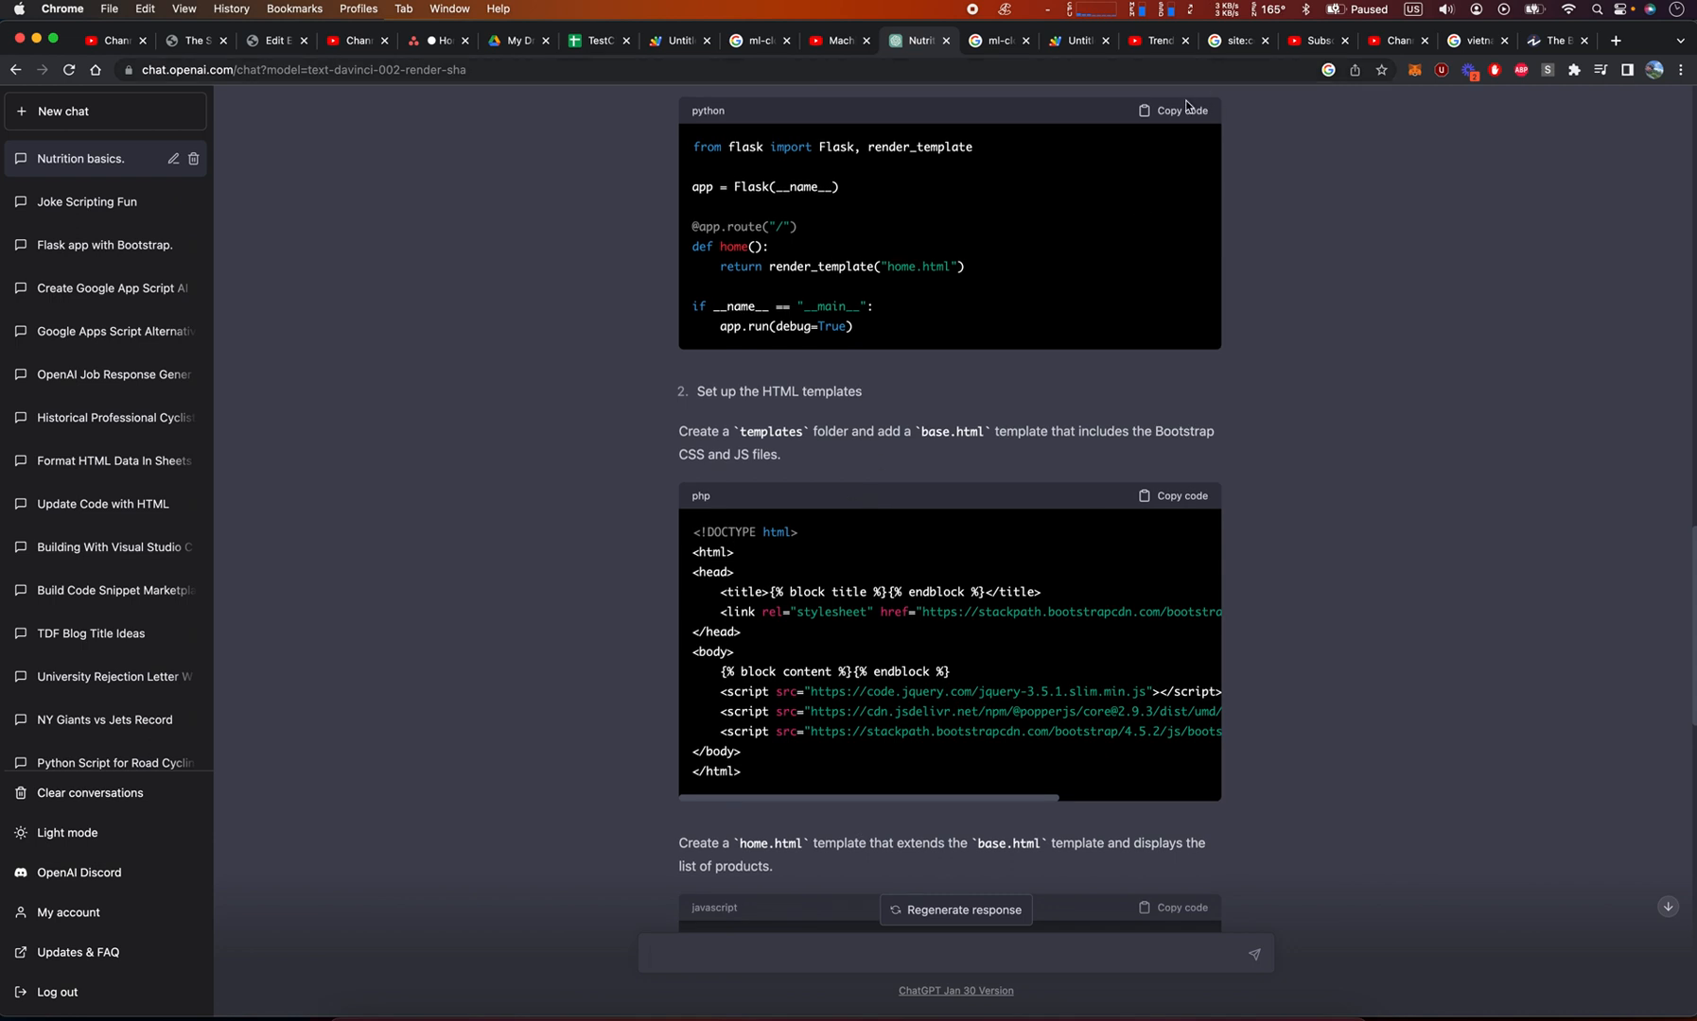
{"action": "left_click", "coordinate": [1176, 109]}
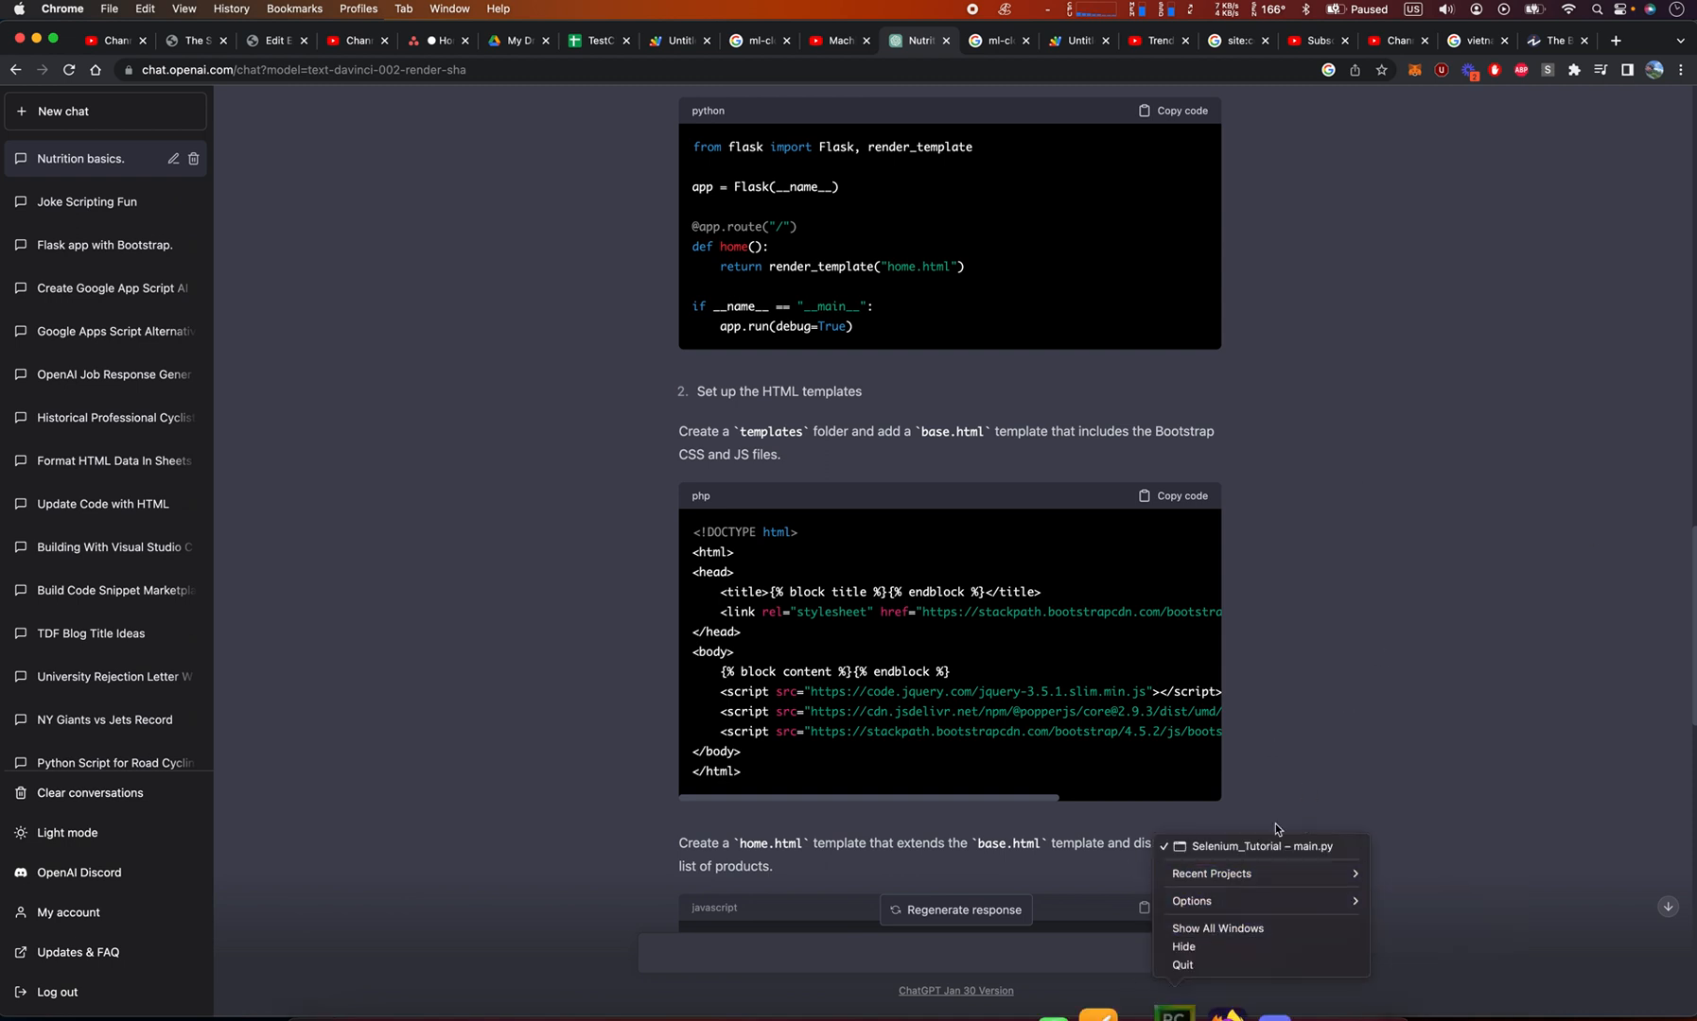
{"action": "left_click", "coordinate": [1257, 846]}
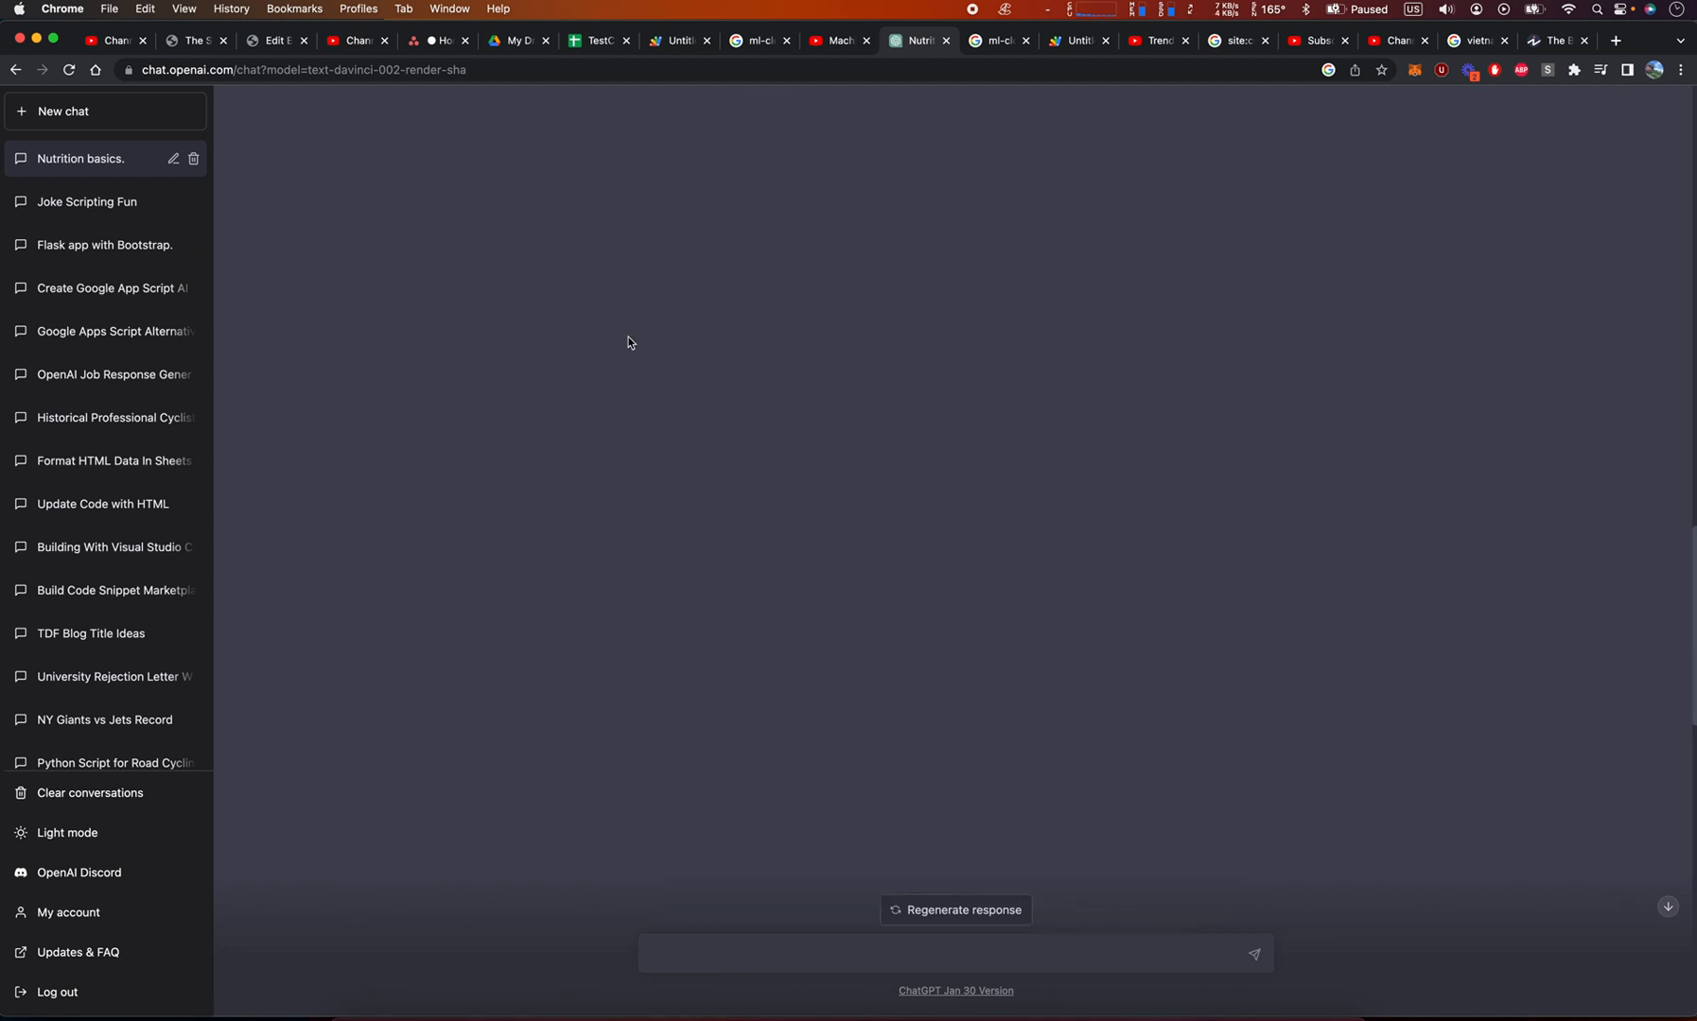
{"action": "scroll", "scroll_direction": "down", "scroll_amount": 3}
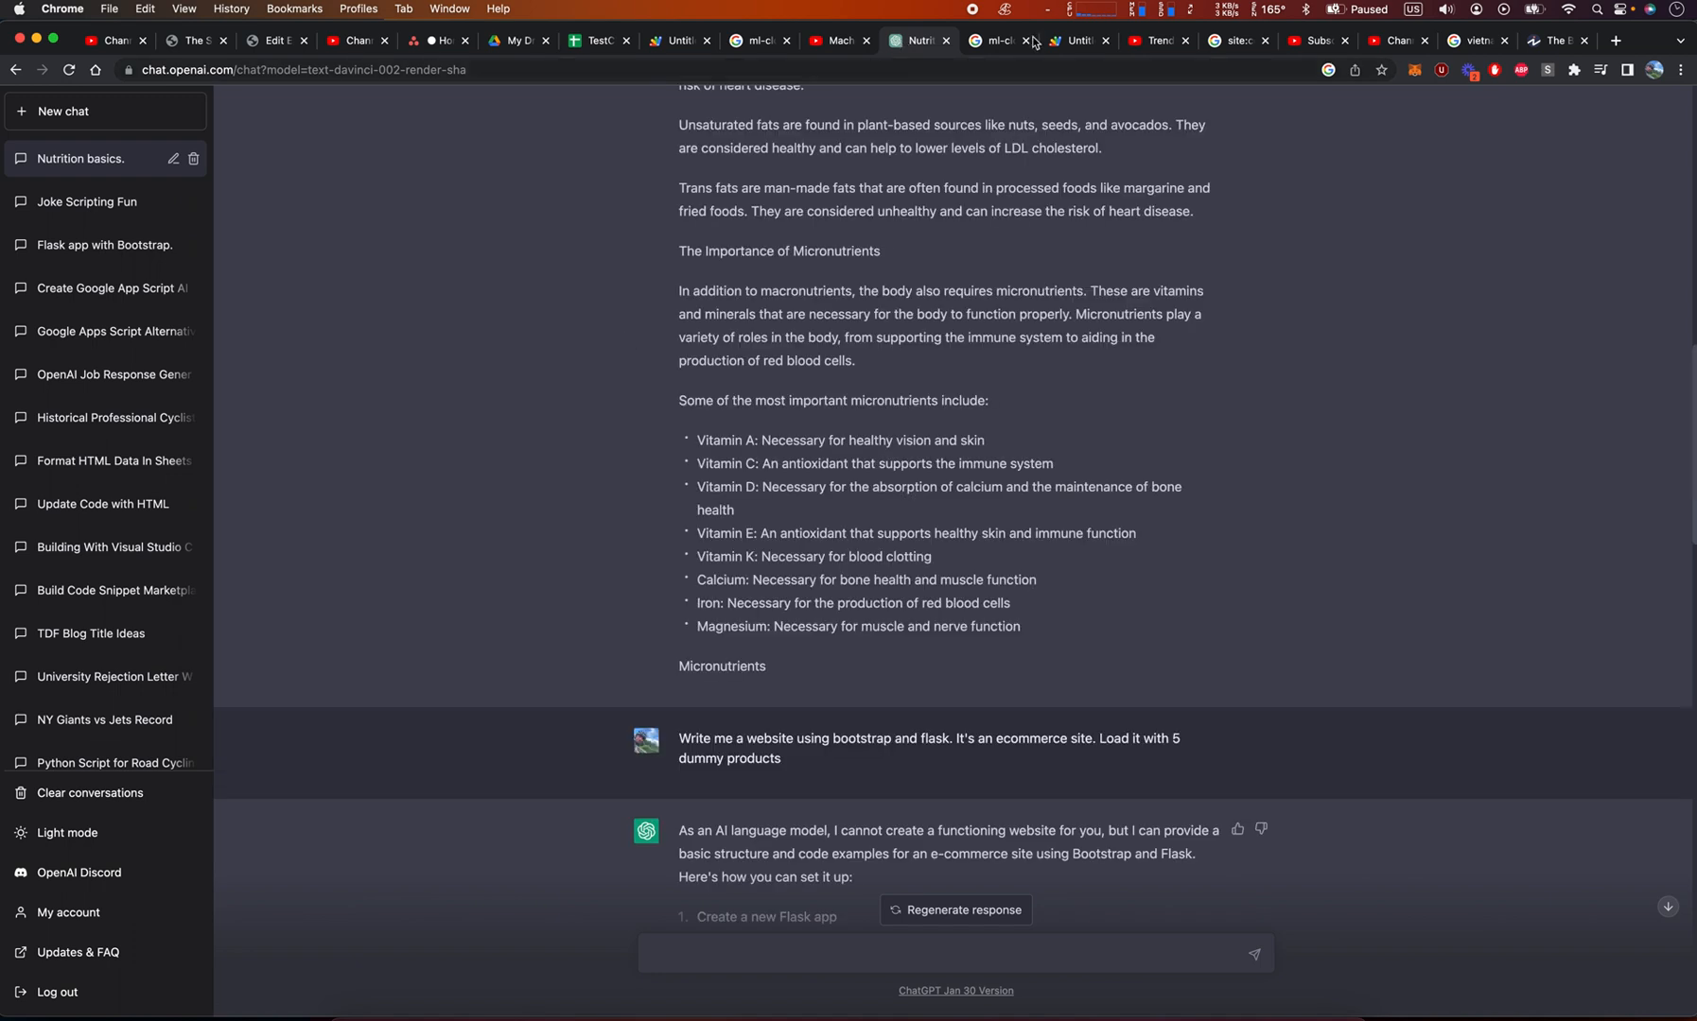
{"action": "mouse_move", "coordinate": [1028, 231]}
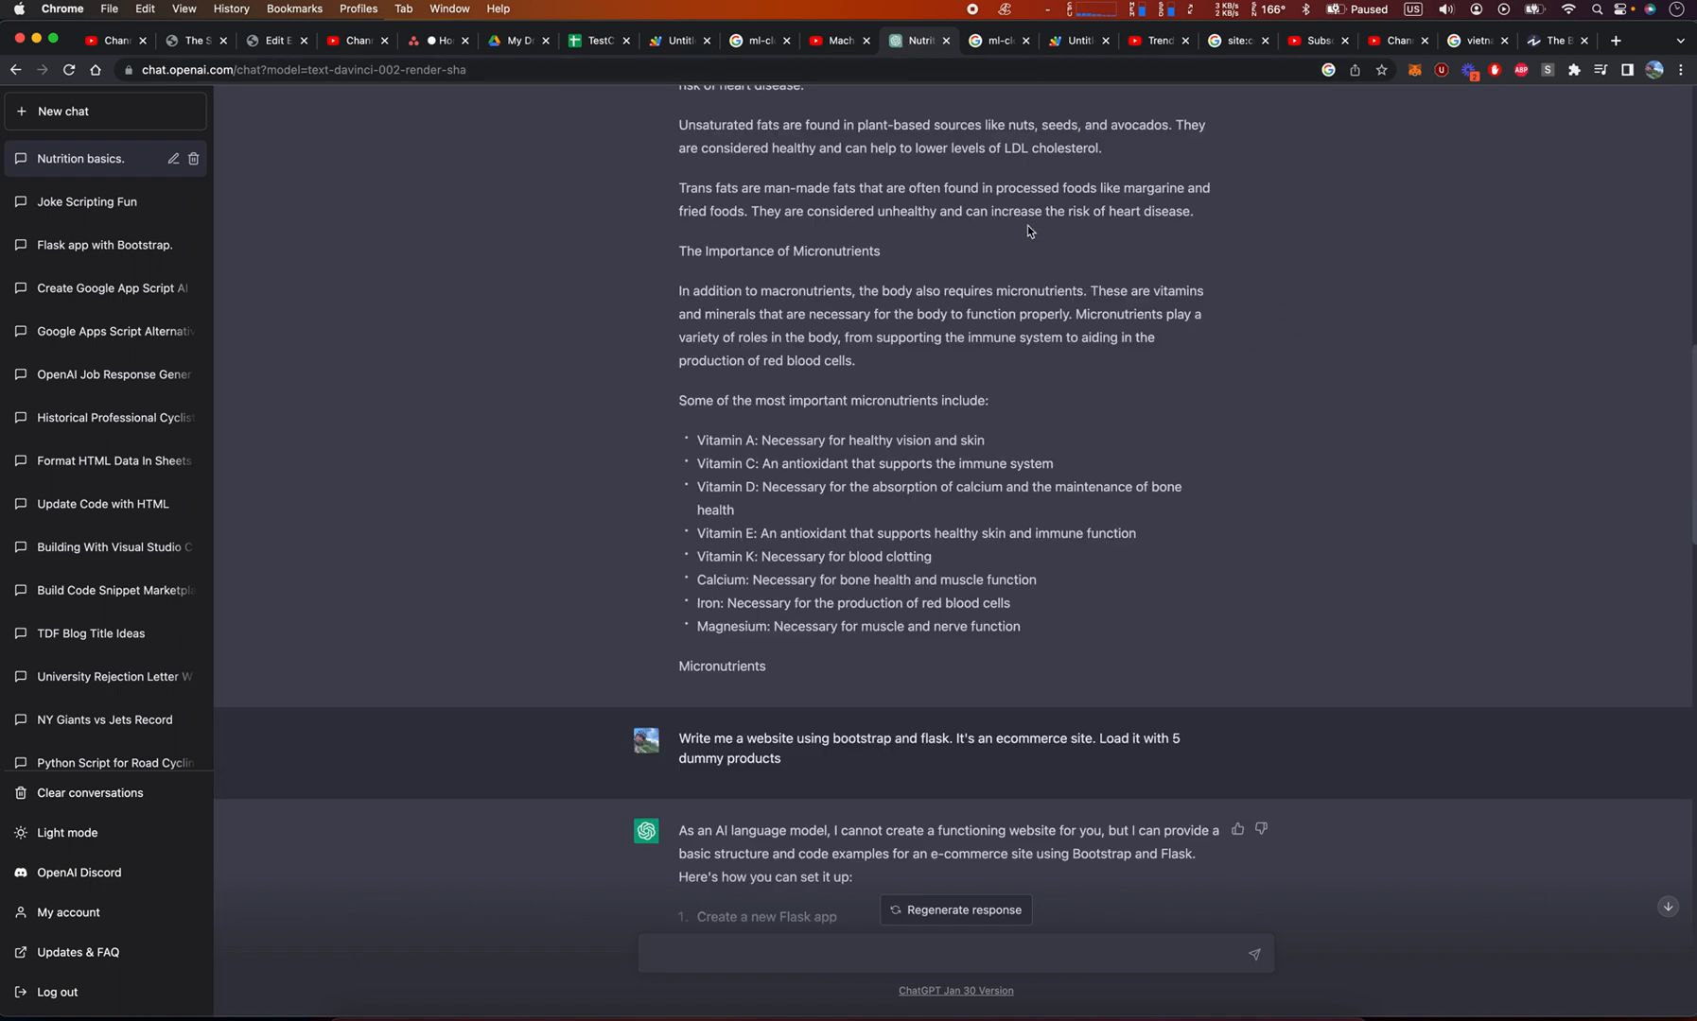